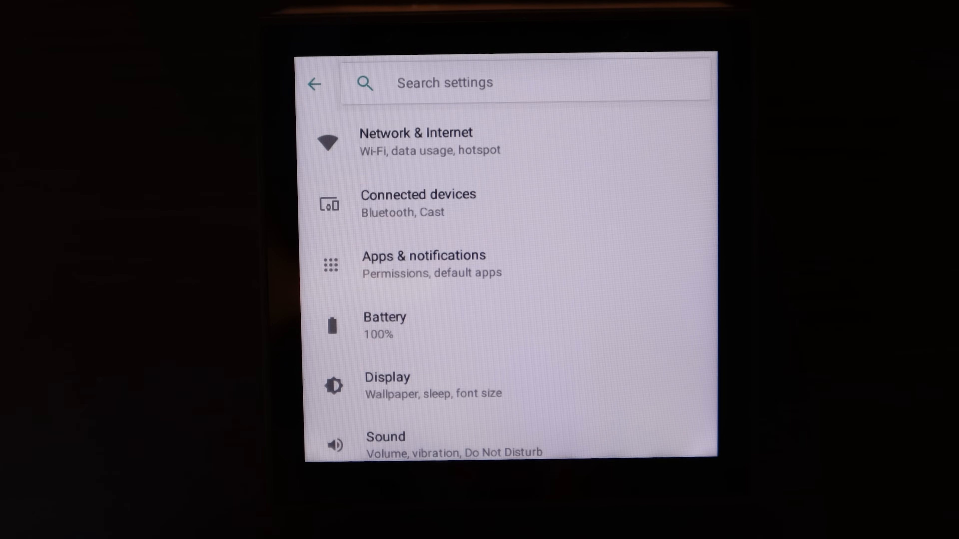
- View the connected Wi-Fi network's details under Network & Internet
left_click(416, 141)
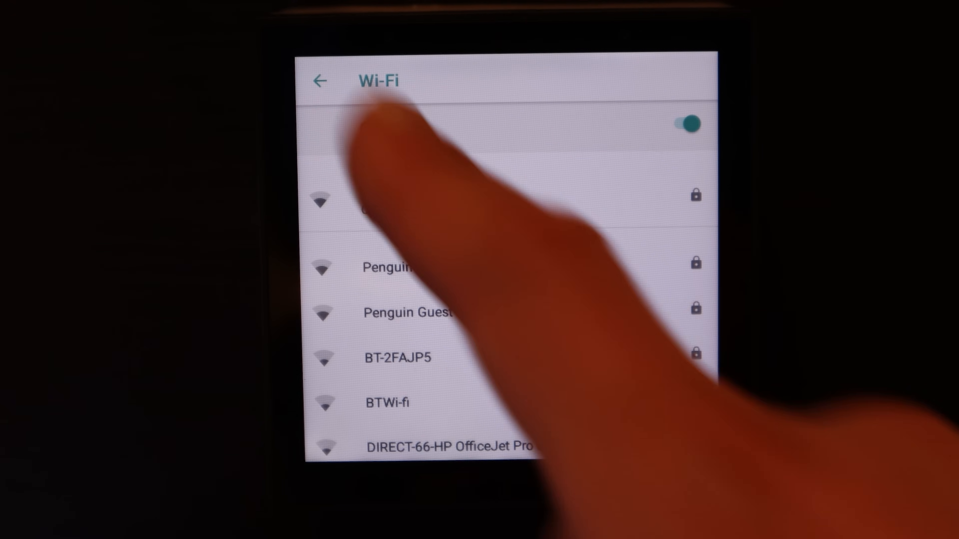
left_click(319, 79)
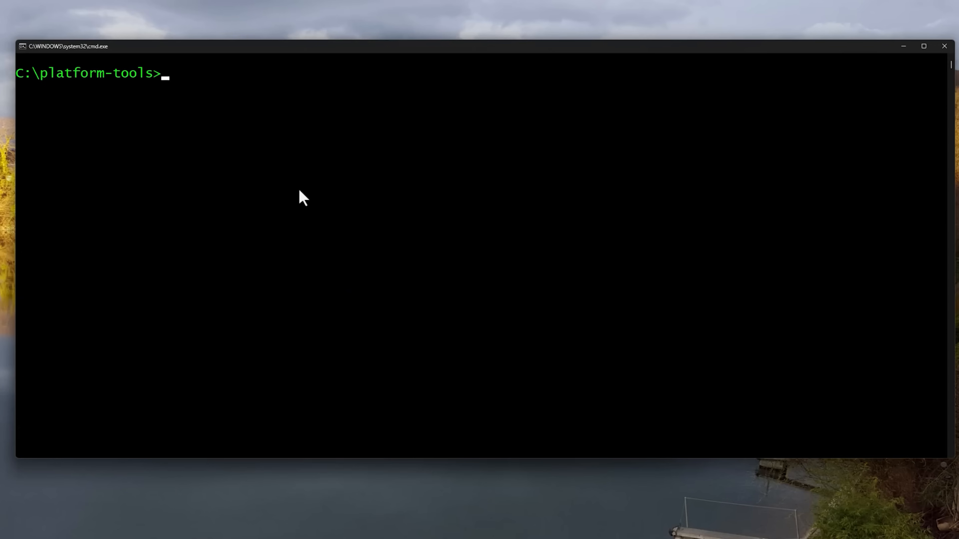
- Connect to the panel at 192.168.23.179 over adb and open a shell on it
type("adb connect 192.168.23.179")
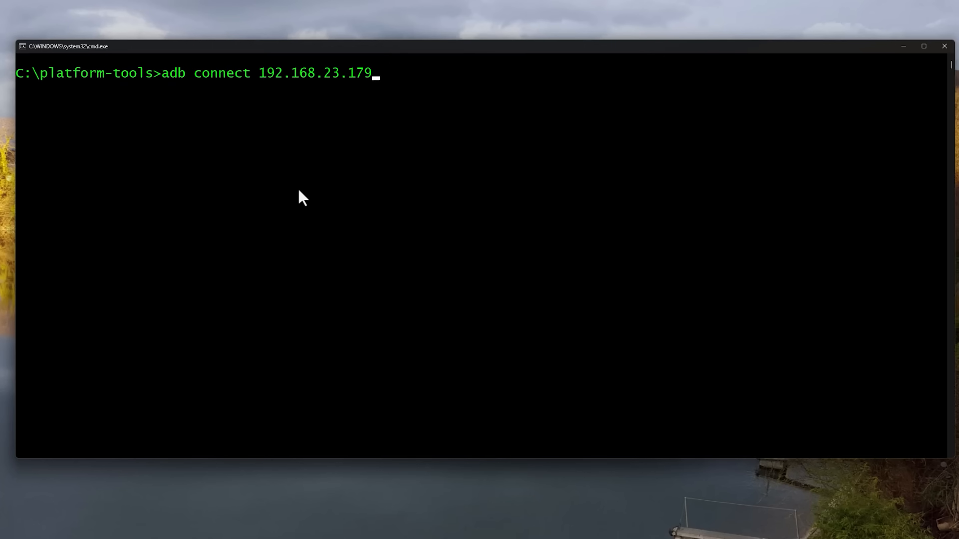
key("Return")
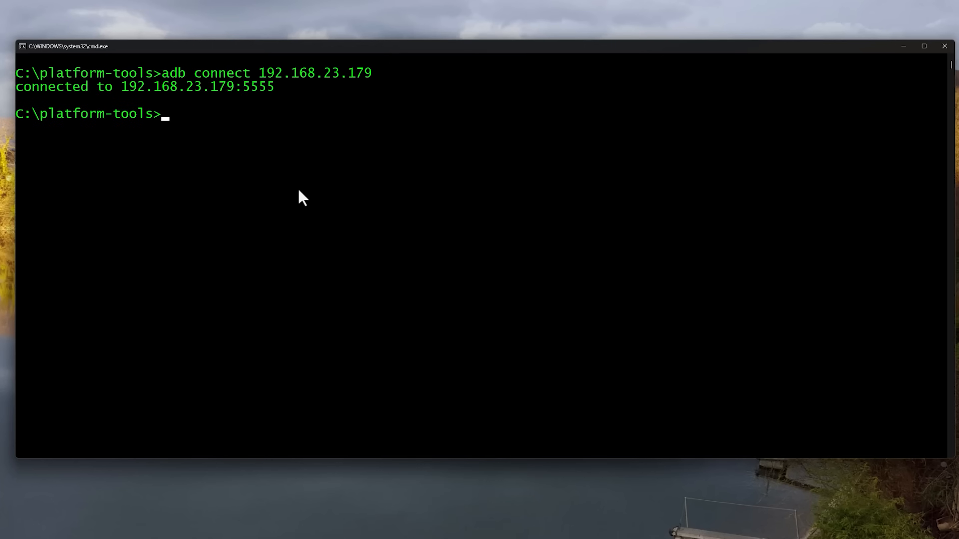
type("adb she")
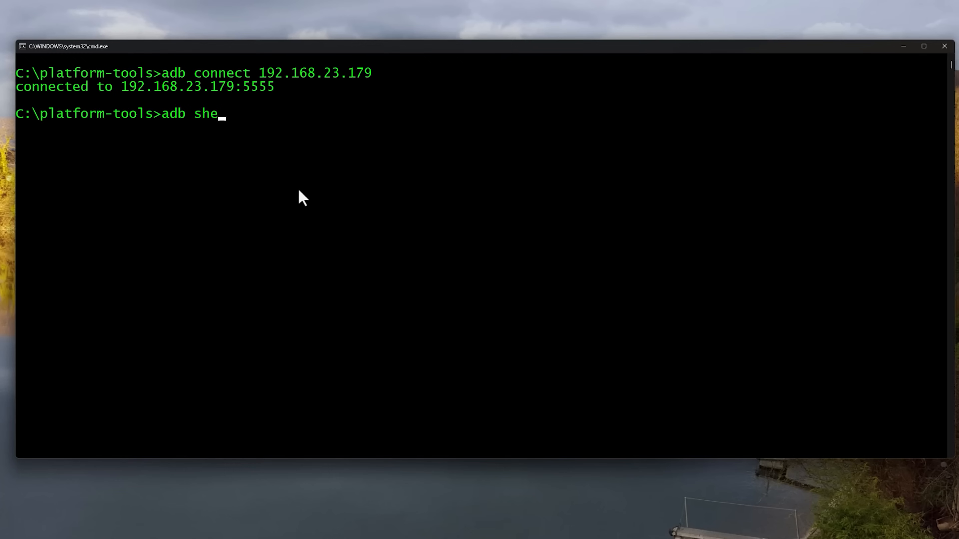
key("Return")
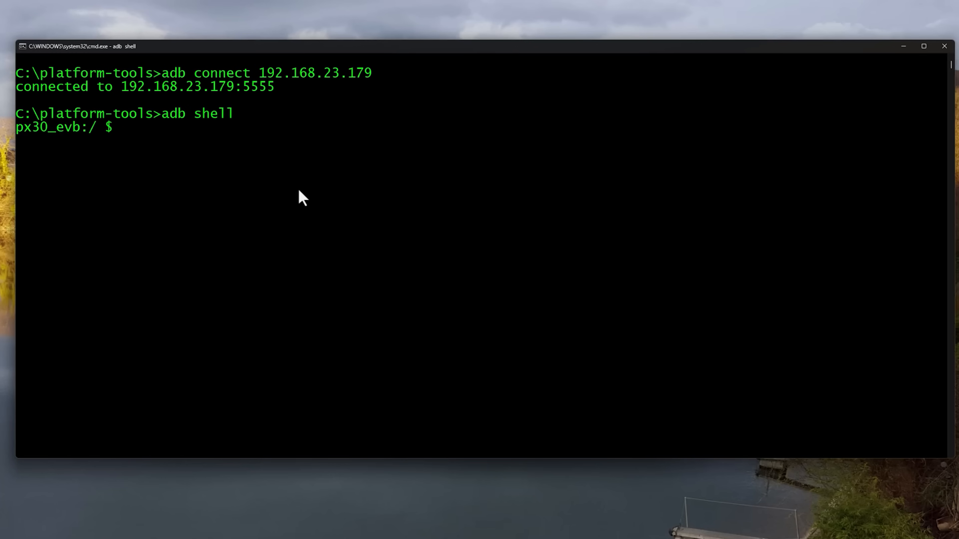
- Send input keyevent 3 to press Home on the panel
type("input key")
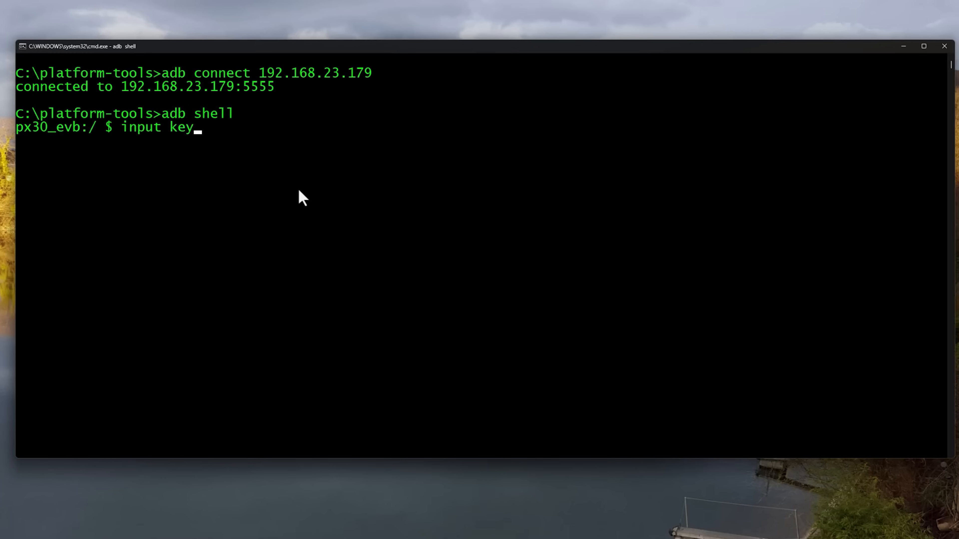
type("event 3")
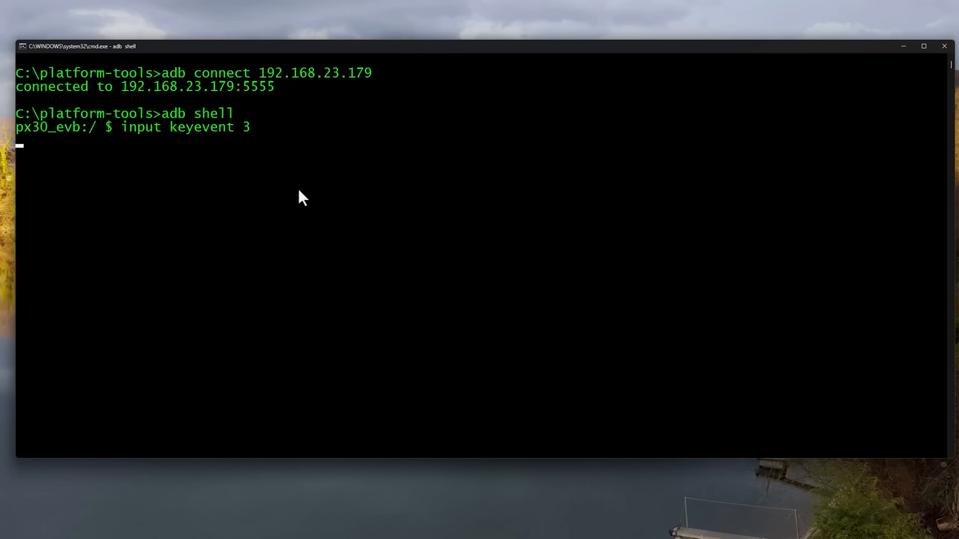
key("Return")
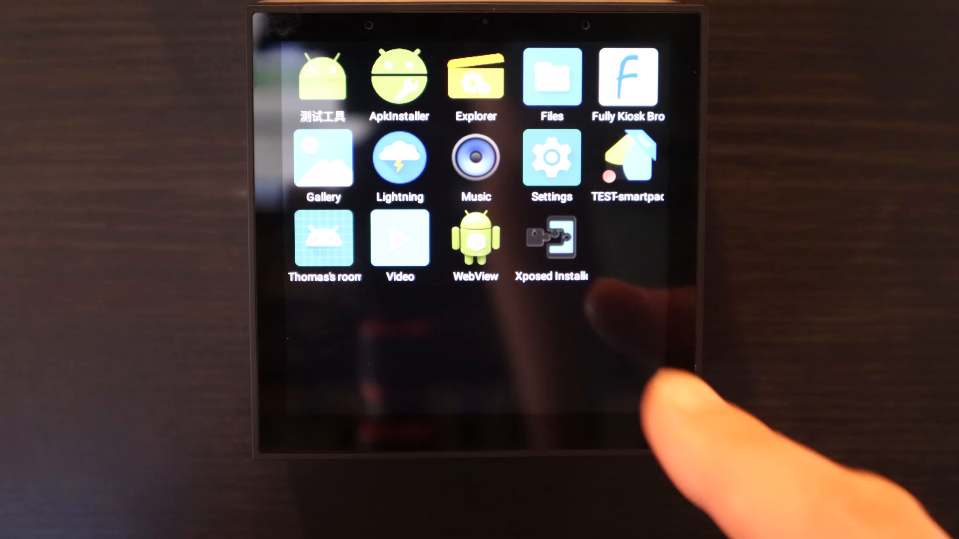
left_click(551, 239)
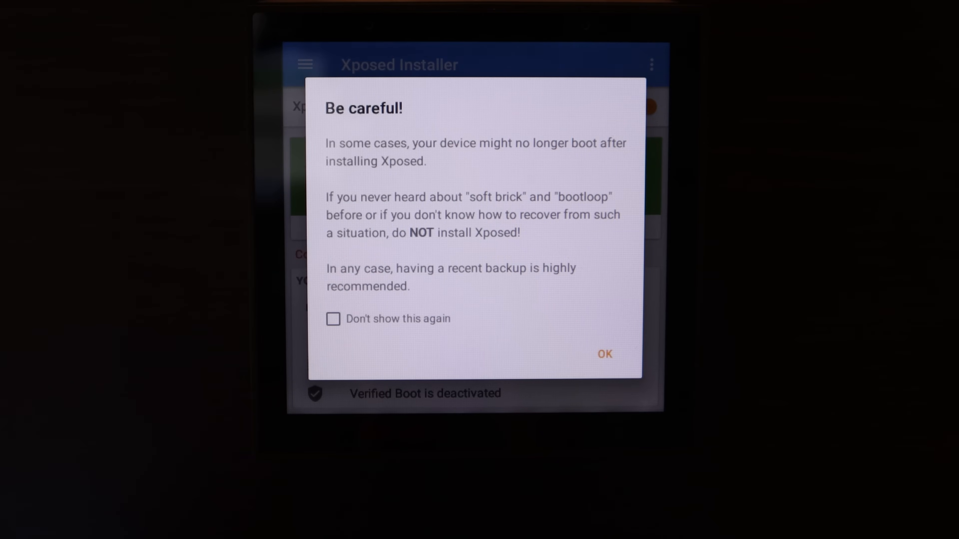
left_click(603, 354)
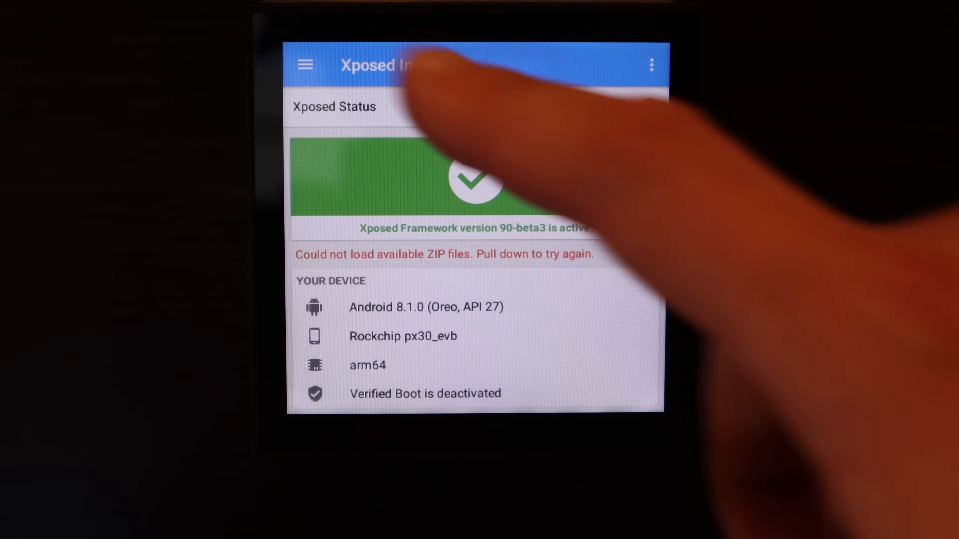
left_click(304, 65)
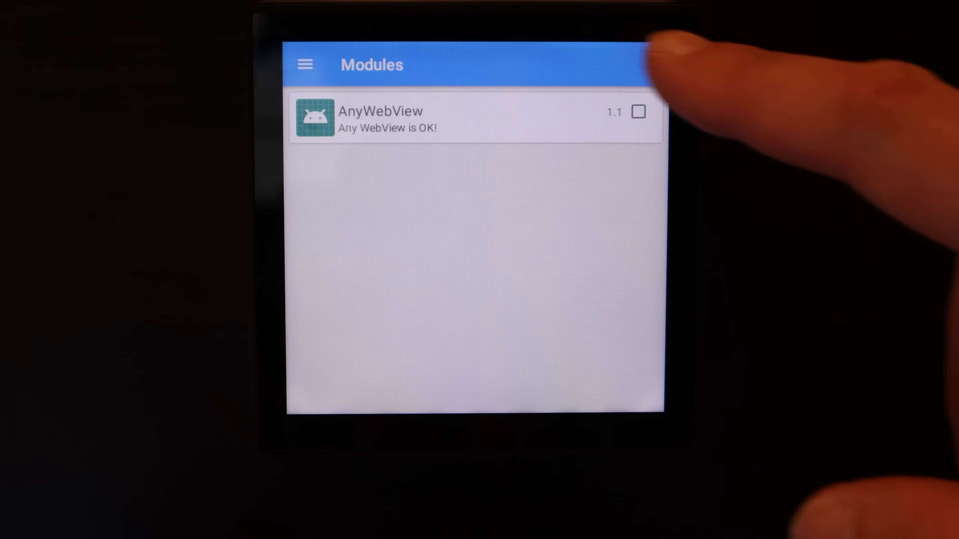
left_click(637, 112)
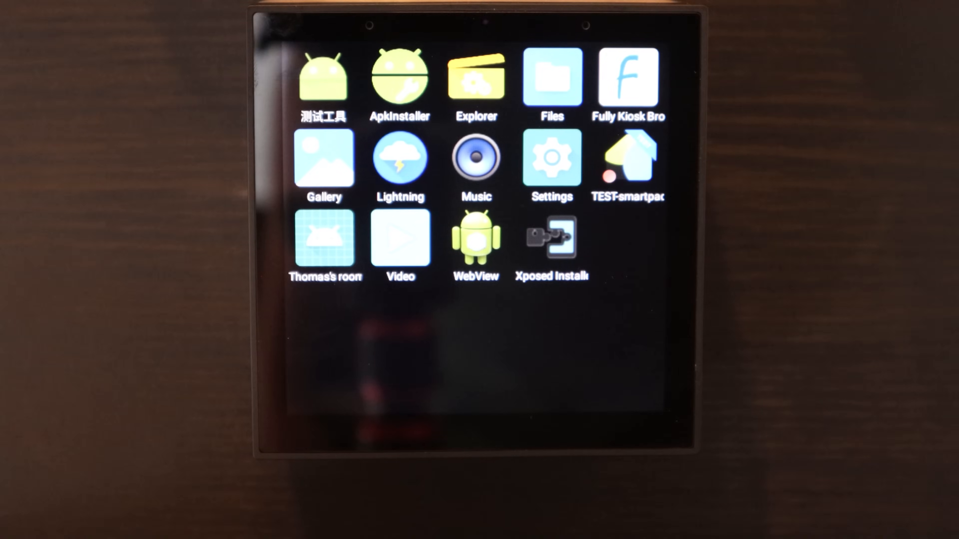
- Unlock developer mode from About tablet by tapping the build number
left_click(551, 157)
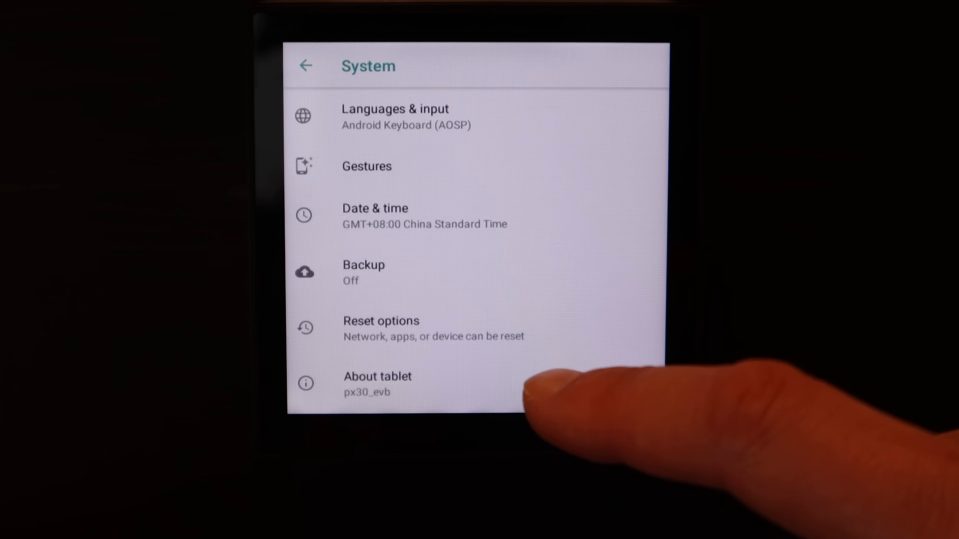
left_click(378, 376)
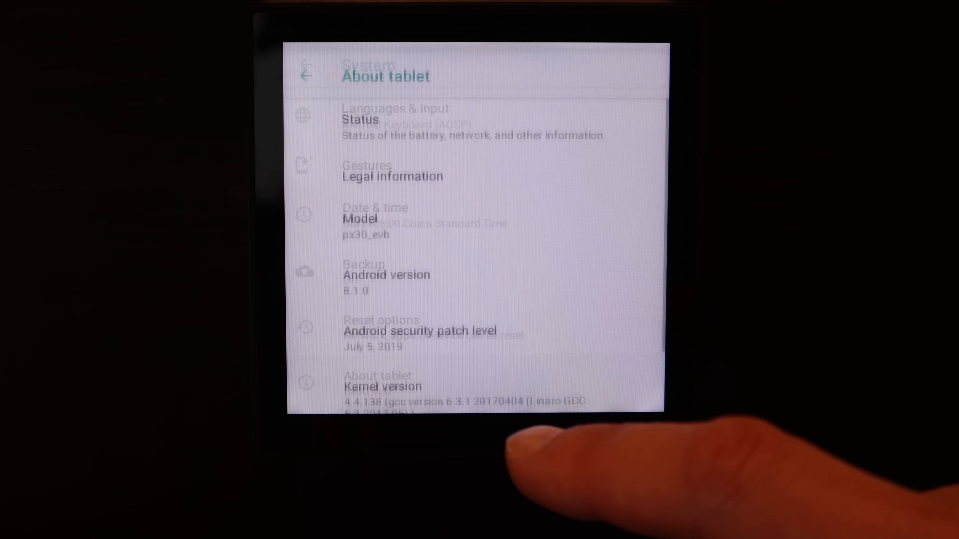
scroll("down", 3)
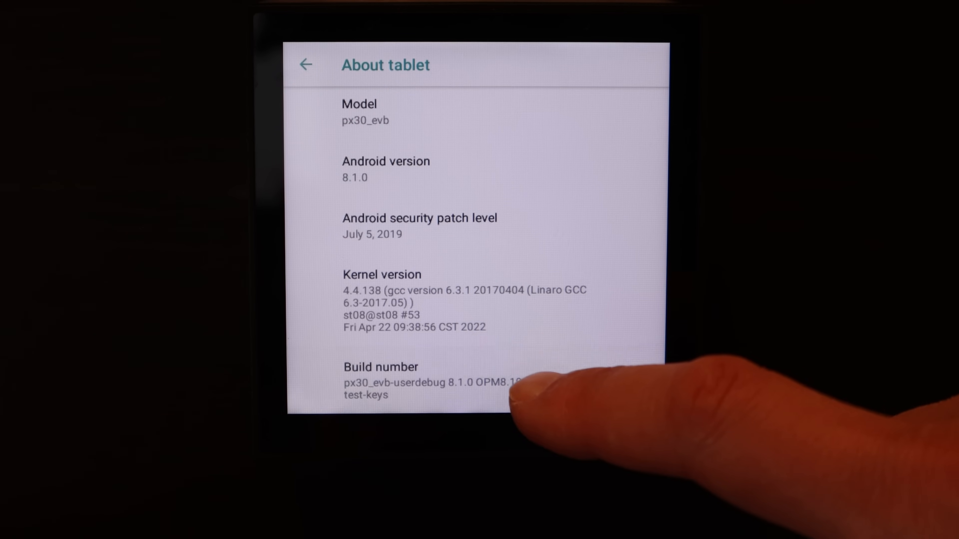
left_click(416, 379)
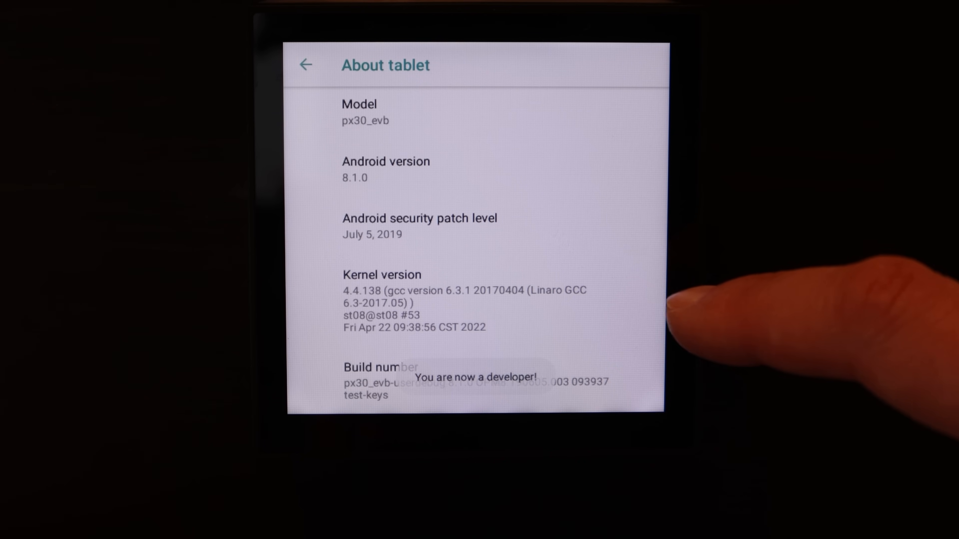
- Return to System settings and enter the newly unlocked Developer options
scroll("down", 3)
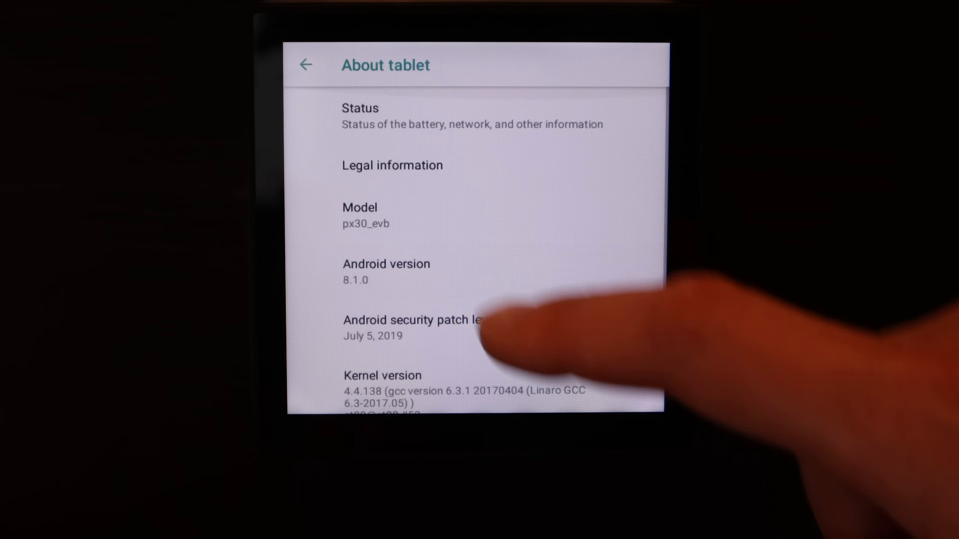
left_click(305, 65)
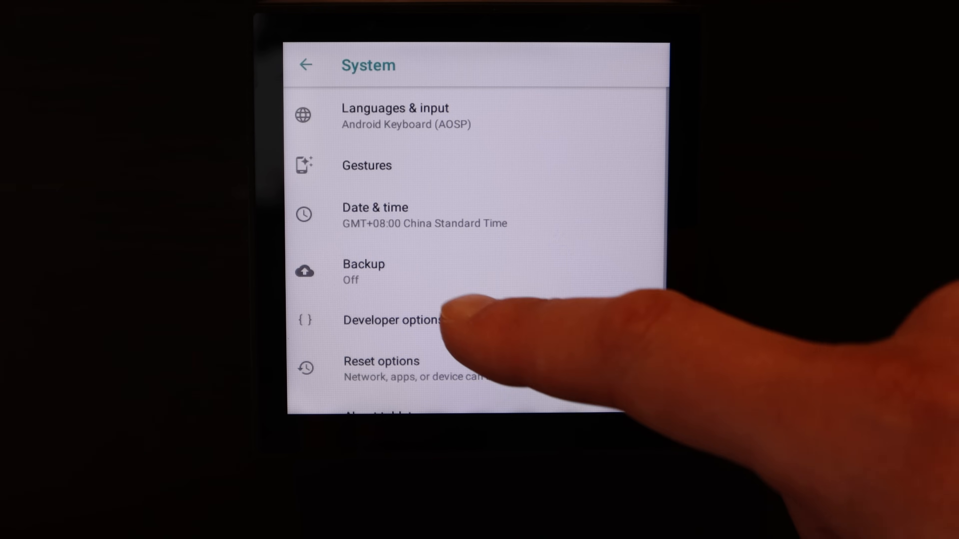
left_click(394, 320)
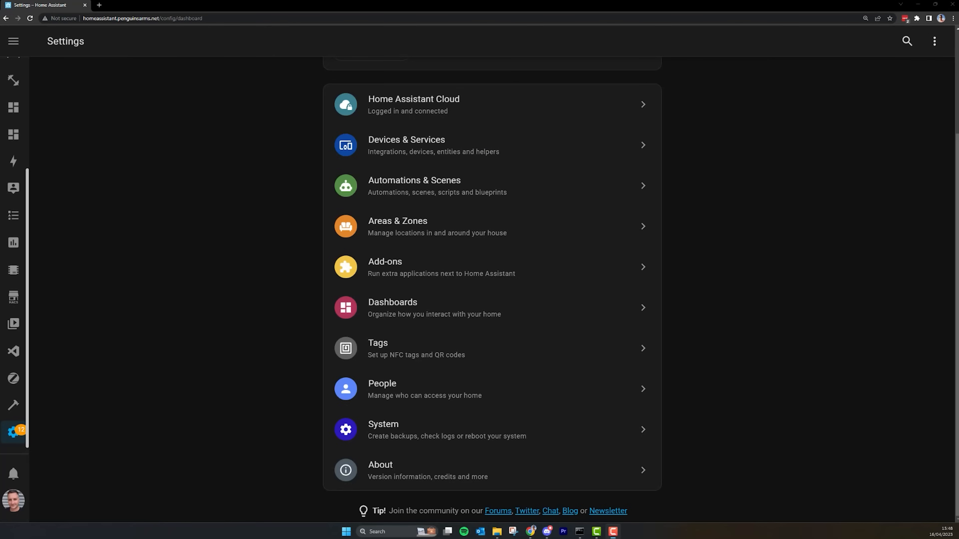
- Add a user named Tablet with username tablet, a password, and local-network-only login
left_click(382, 389)
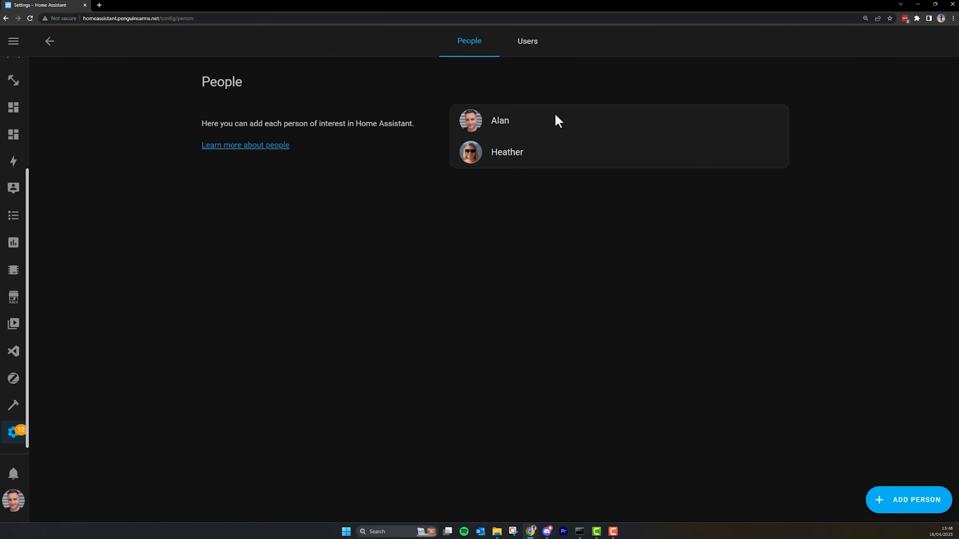
left_click(527, 41)
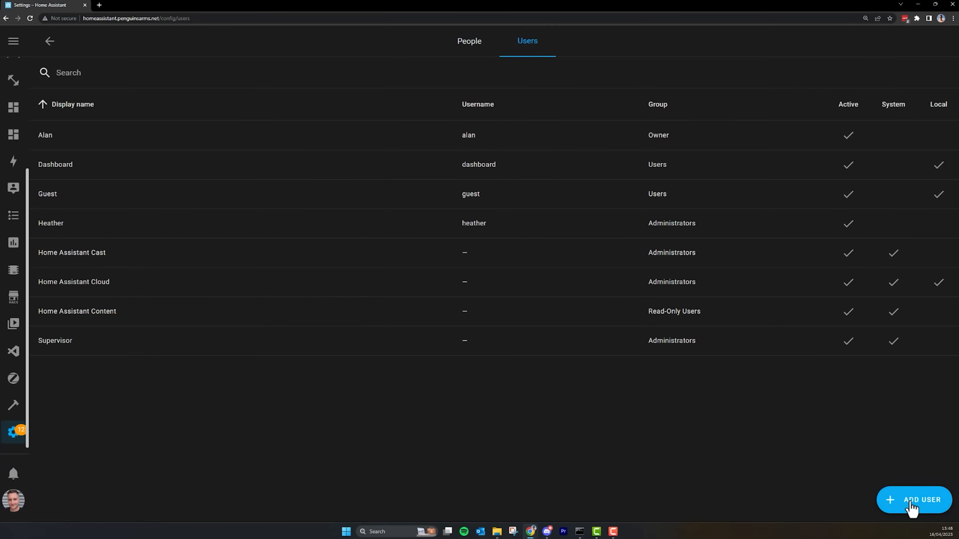
left_click(913, 499)
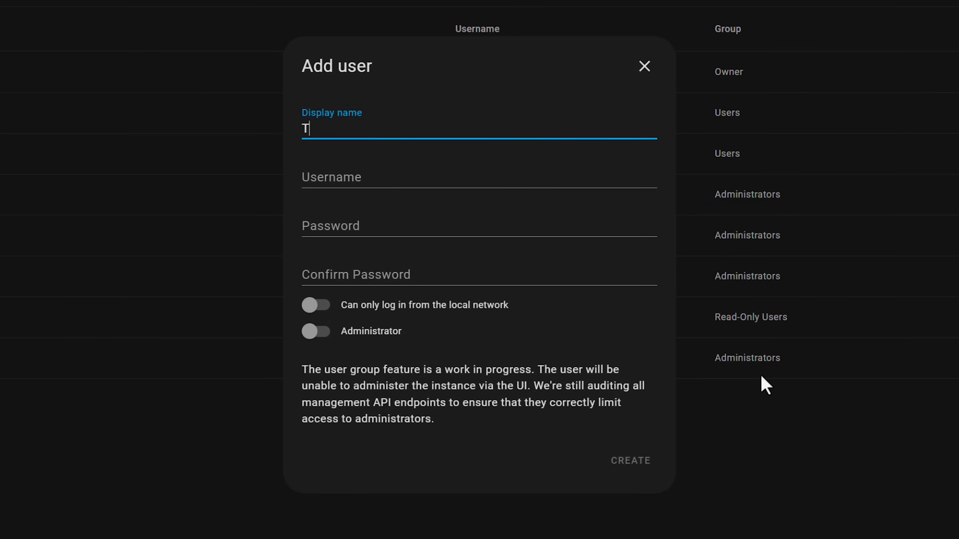
type("tablet")
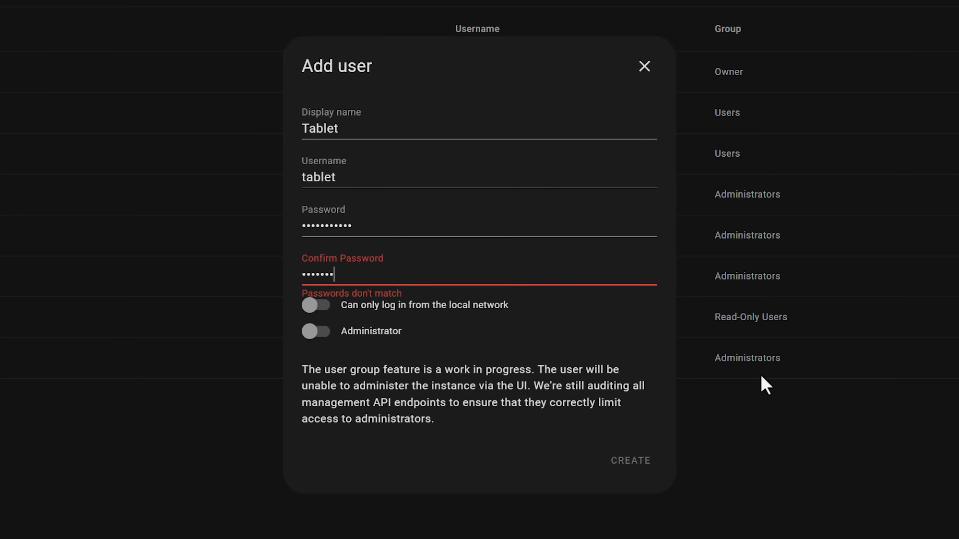
type("•••")
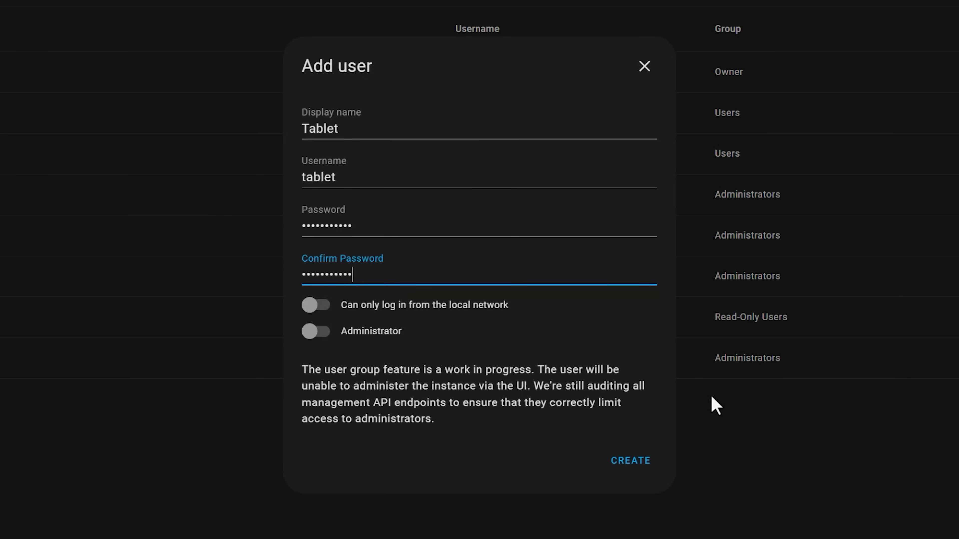
left_click(316, 305)
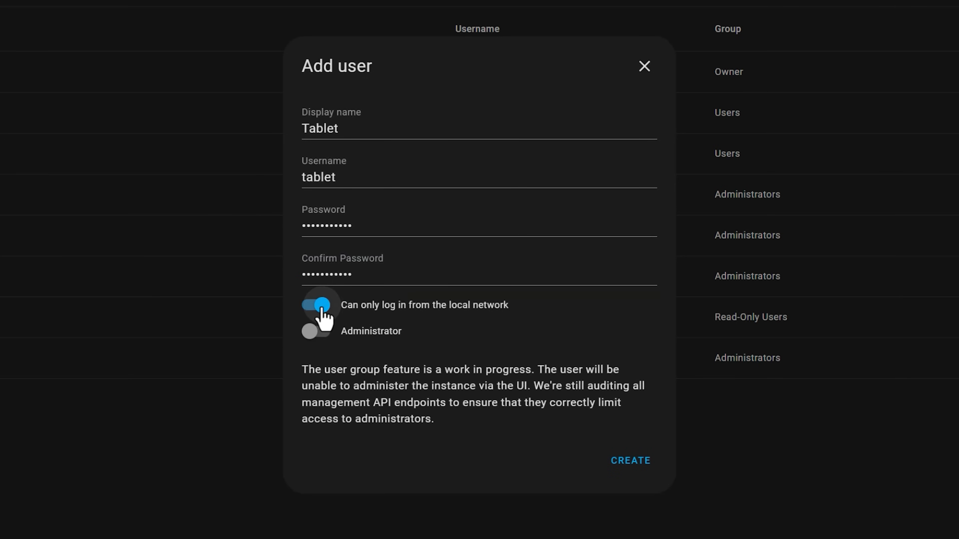
mouse_move(642, 471)
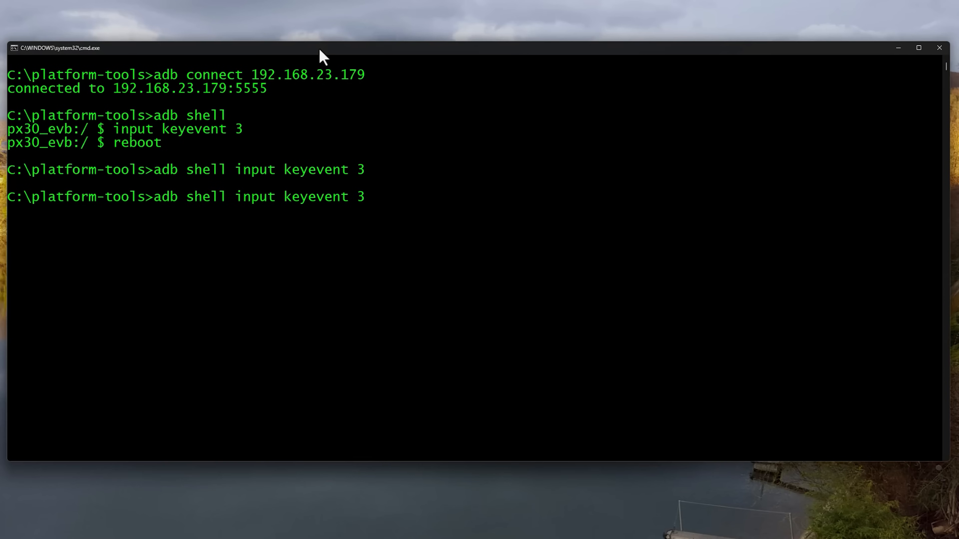
- Run adb shell input keyevent 3 to press Home on the panel
key("Return")
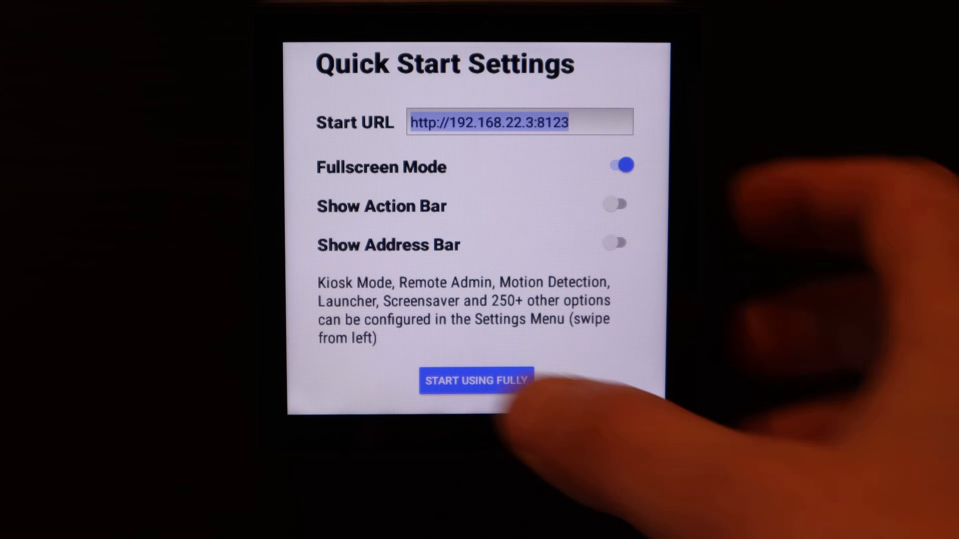
- Start Fully on the Home Assistant address and log in as tablet
left_click(476, 380)
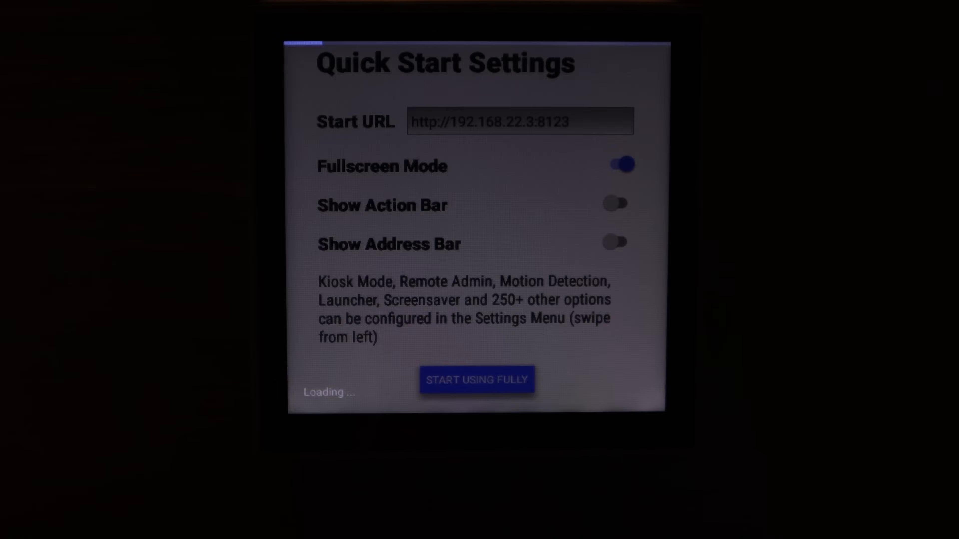
left_click(477, 379)
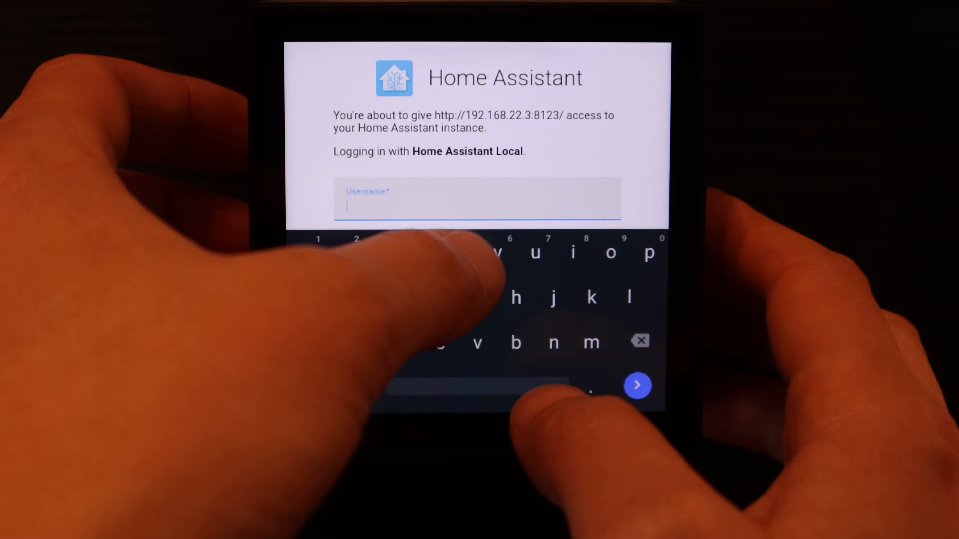
type("tabl")
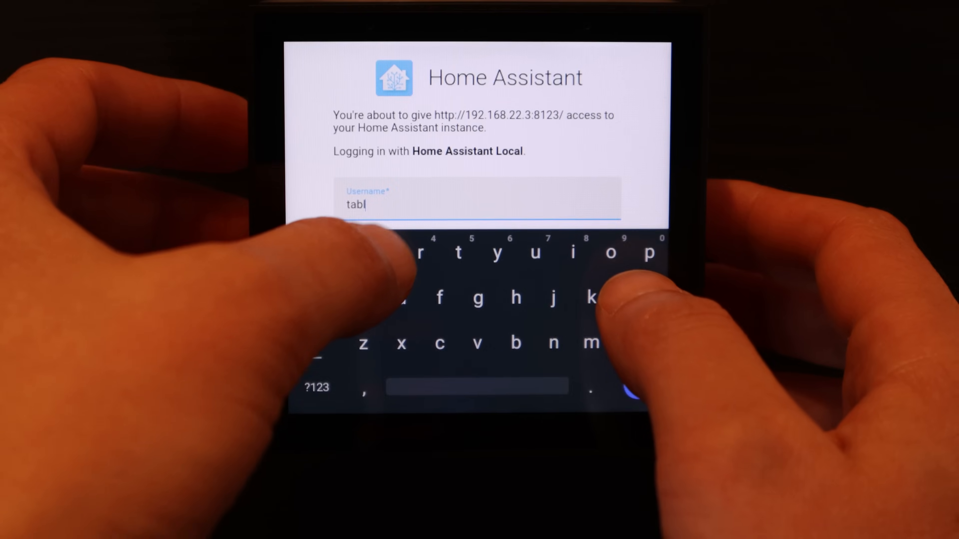
type("et")
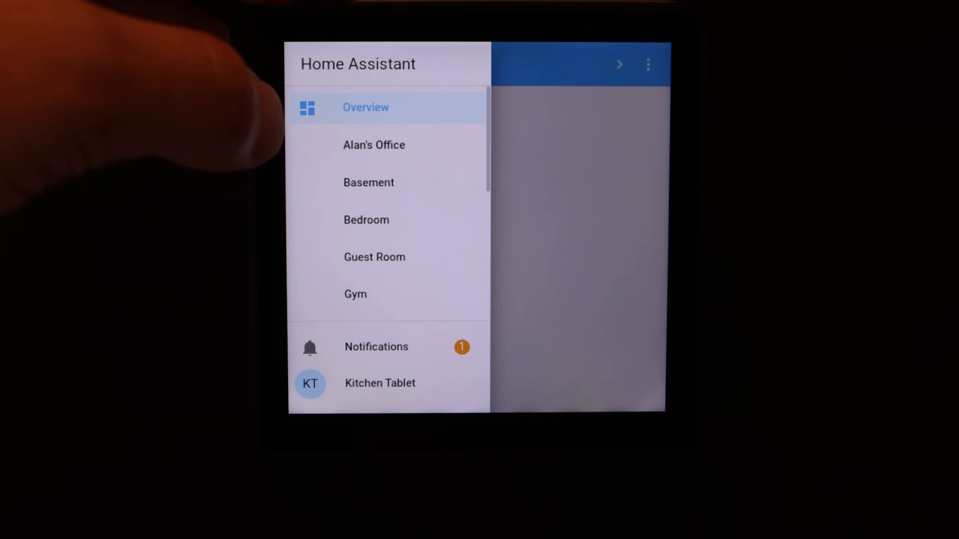
- Browse the dashboard's blind and heating tabs, then return to the lights view
left_click(366, 220)
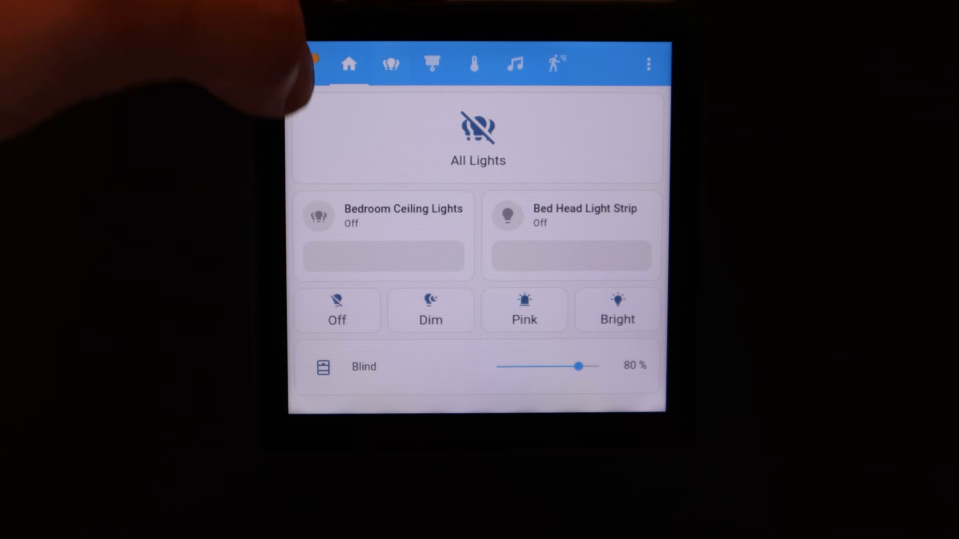
left_click(431, 64)
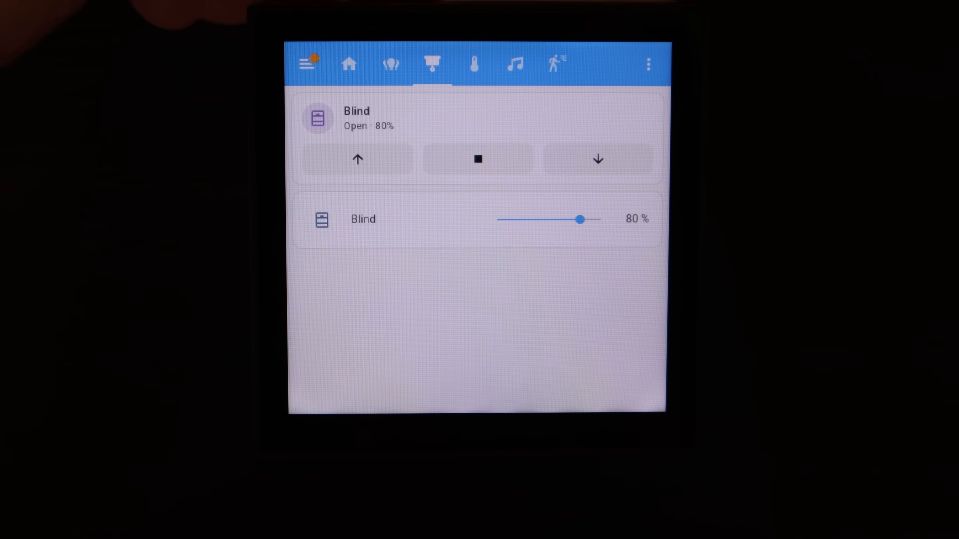
left_click(474, 63)
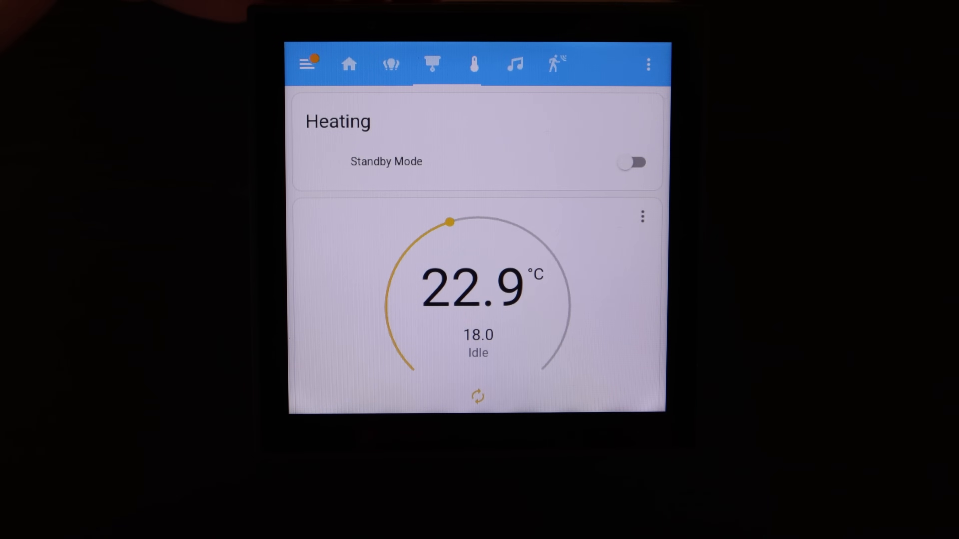
left_click(515, 64)
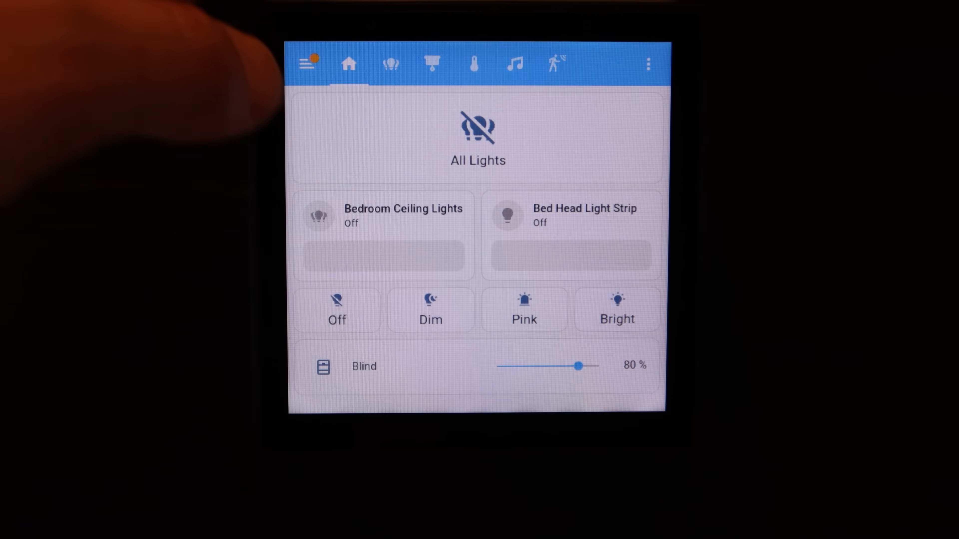
left_click(305, 63)
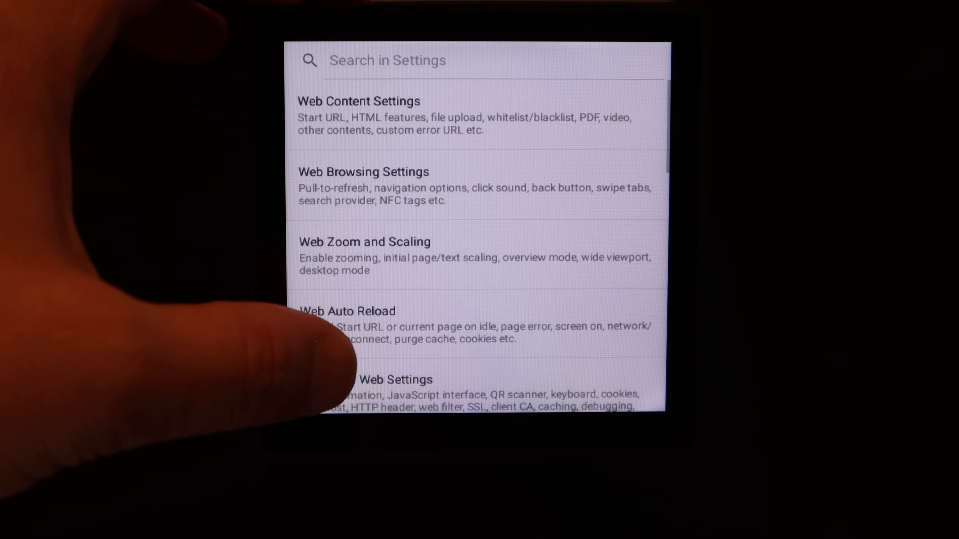
- Change the Web Content start URL to the kitchen-and-di dashboard address
scroll("down", 3)
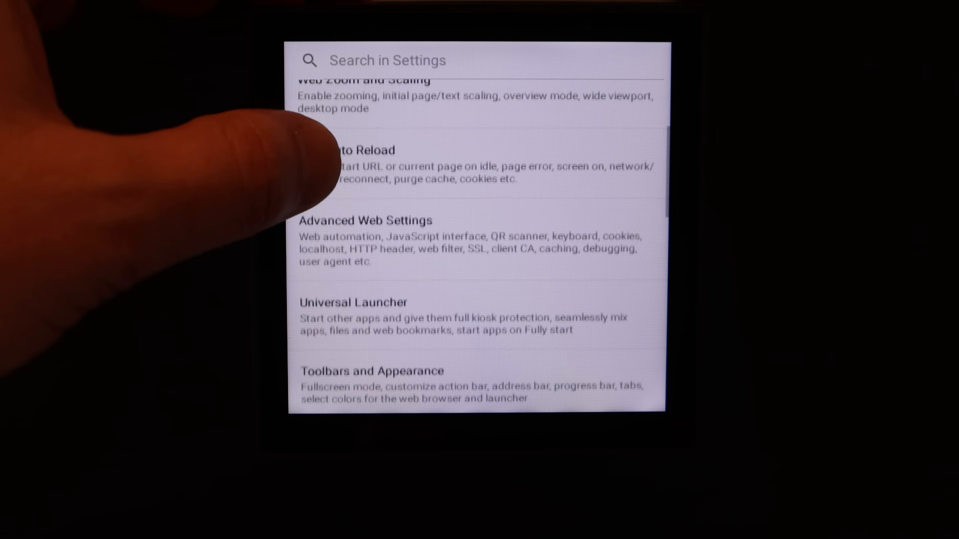
scroll("down", 3)
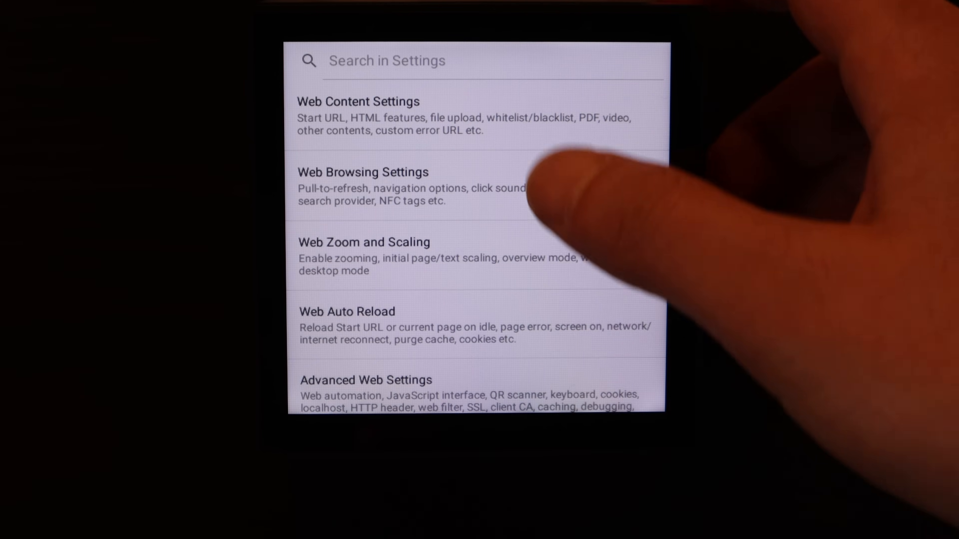
left_click(358, 117)
type("http://192.168.22.3:8123/ki")
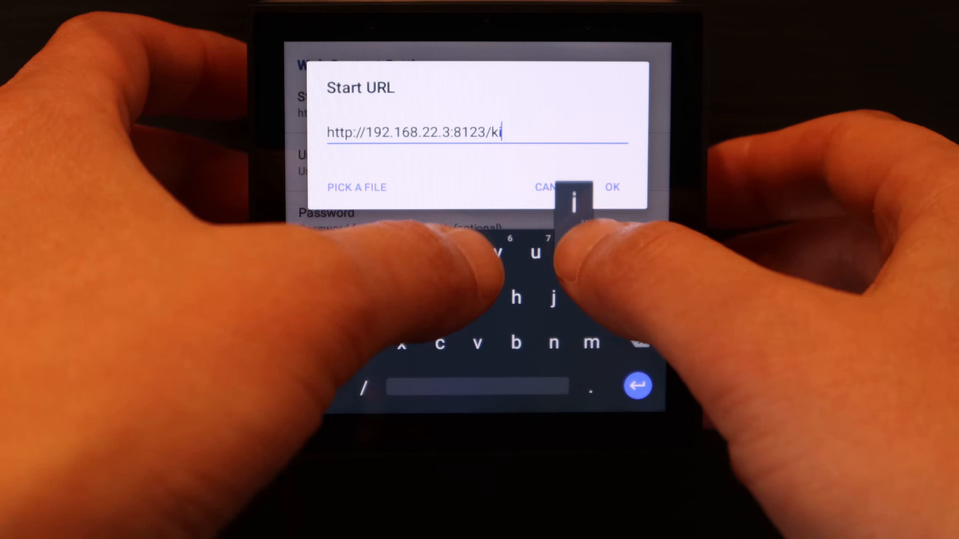
type("tchen")
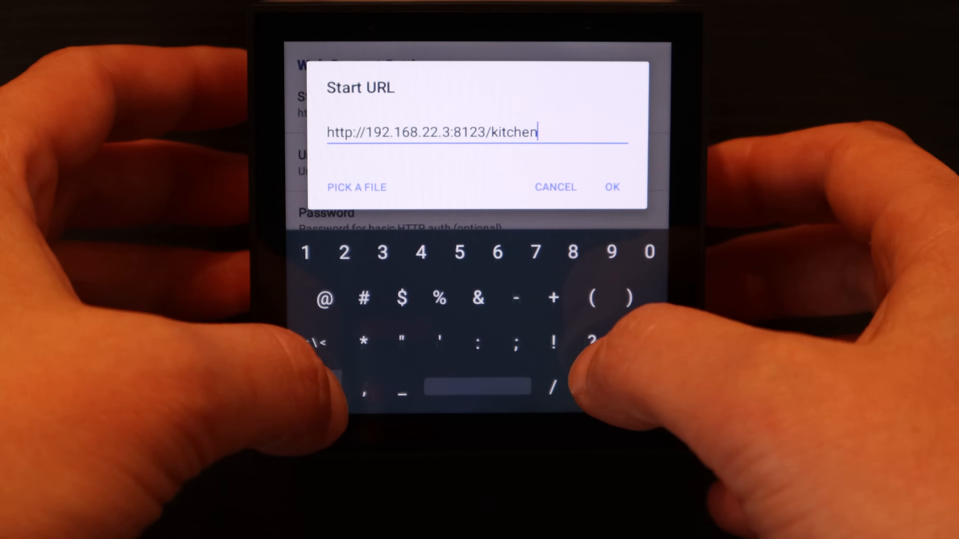
type("-and-di")
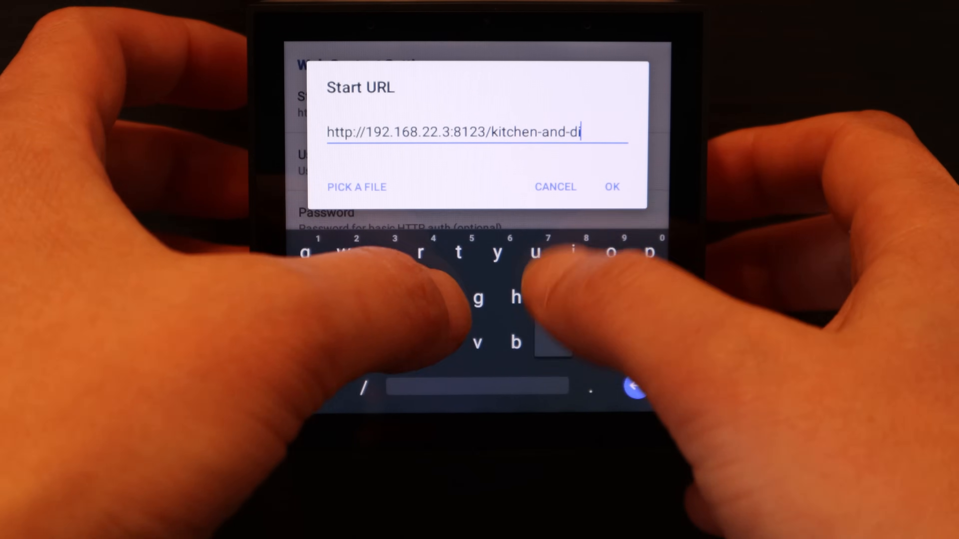
left_click(612, 187)
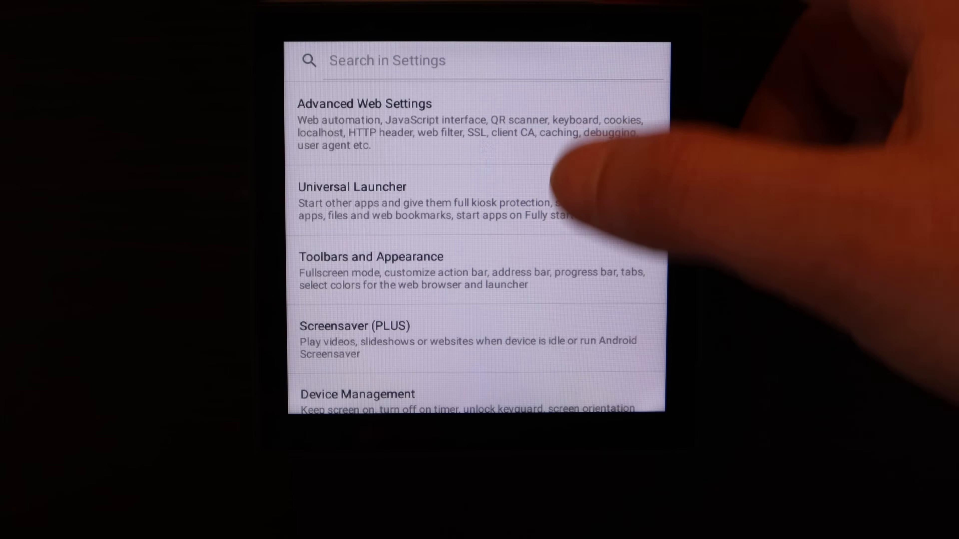
- Review Screen Off Timer and proximity screen-off options in Device Management
scroll("down", 3)
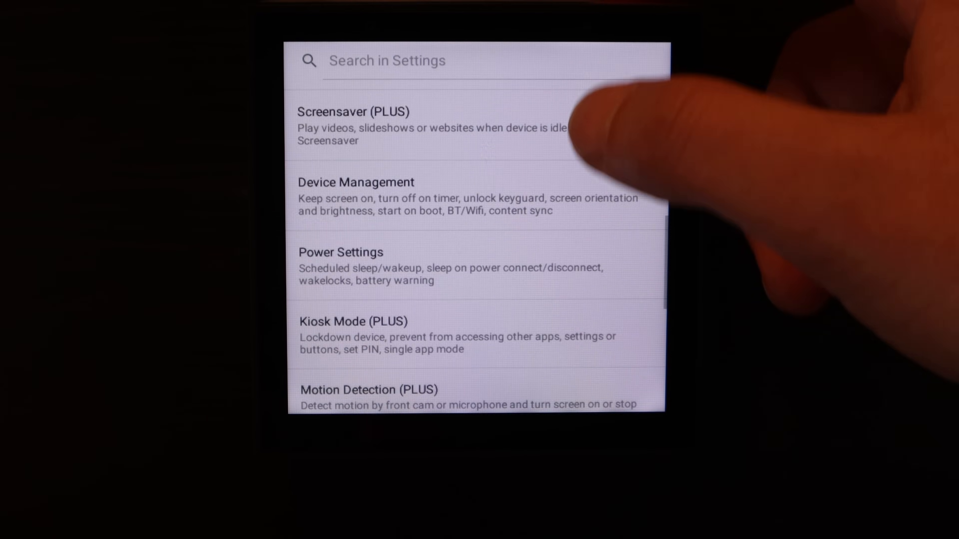
left_click(357, 195)
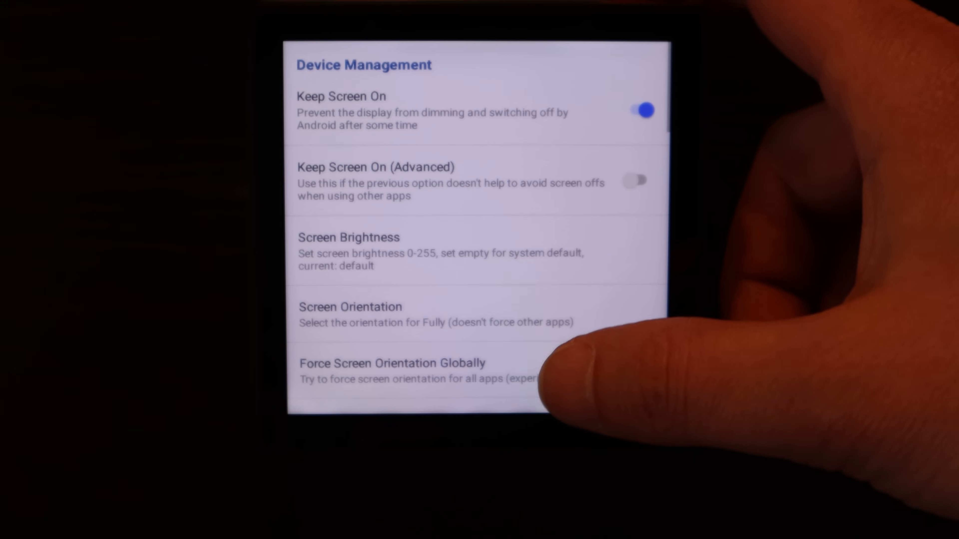
scroll("down", 3)
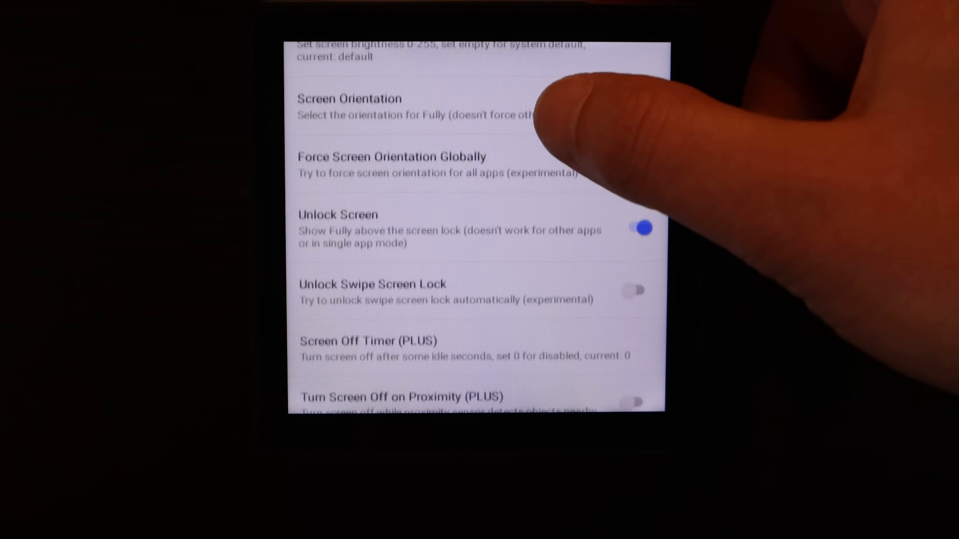
scroll("down", 3)
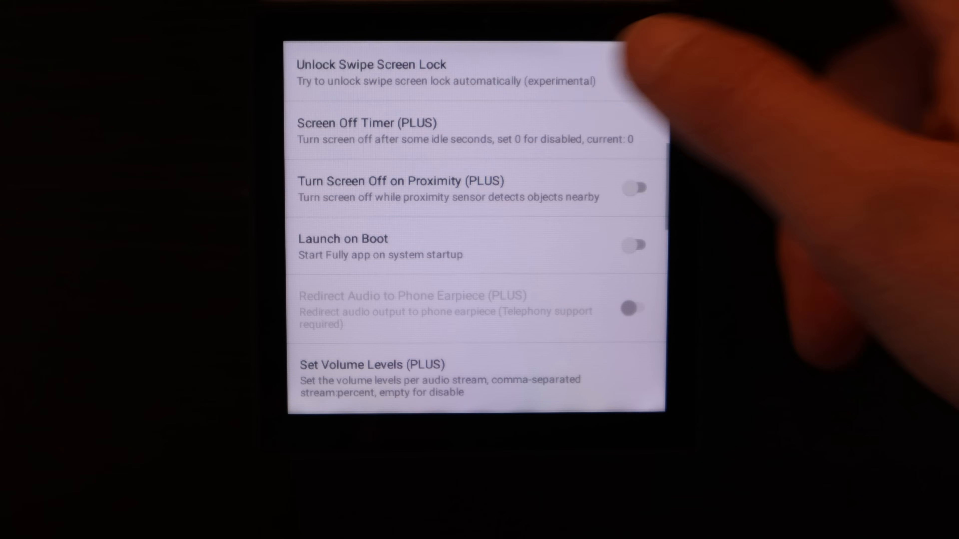
left_click(635, 246)
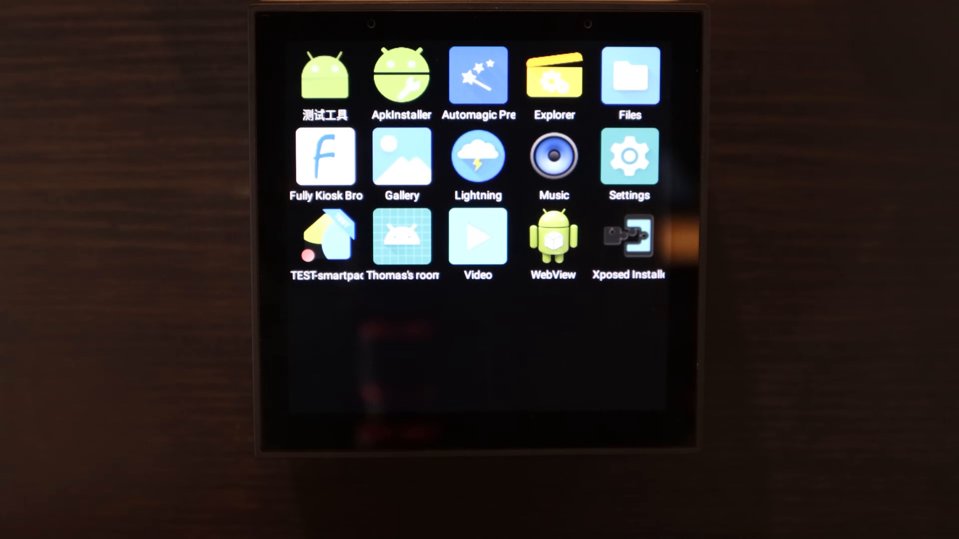
- Launch Automagic Premium, accept its terms and delete the sample flows
left_click(479, 76)
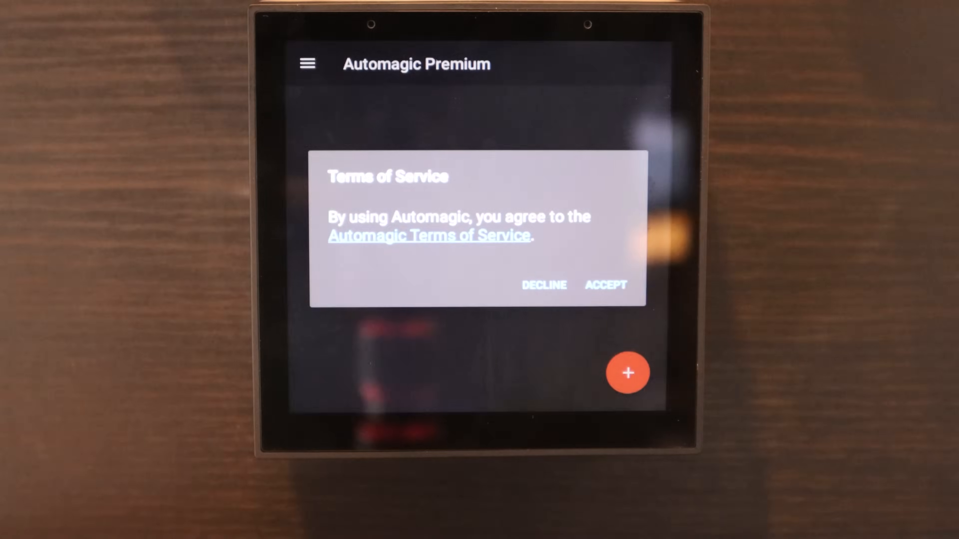
left_click(605, 284)
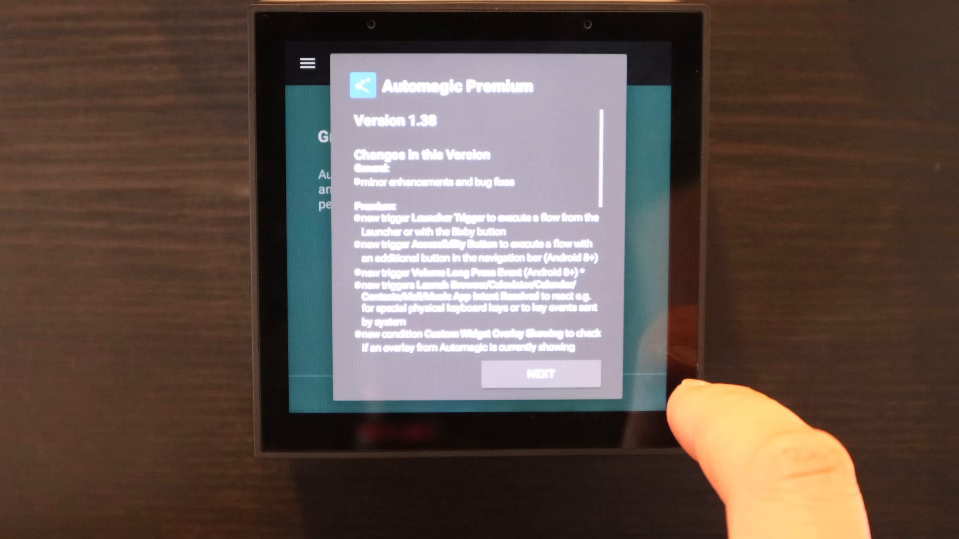
left_click(539, 375)
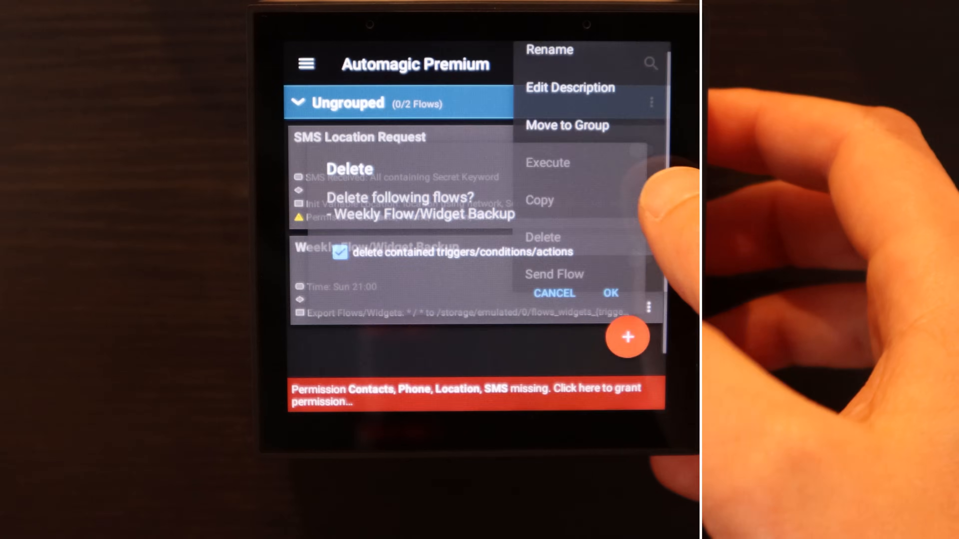
left_click(610, 293)
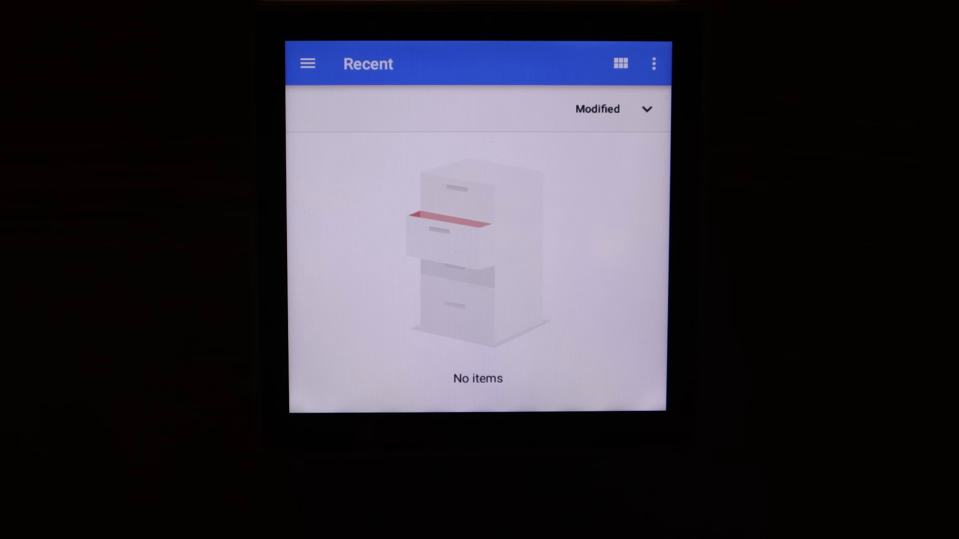
- Import the Proximity turn screen ON flow file from Downloads
left_click(308, 63)
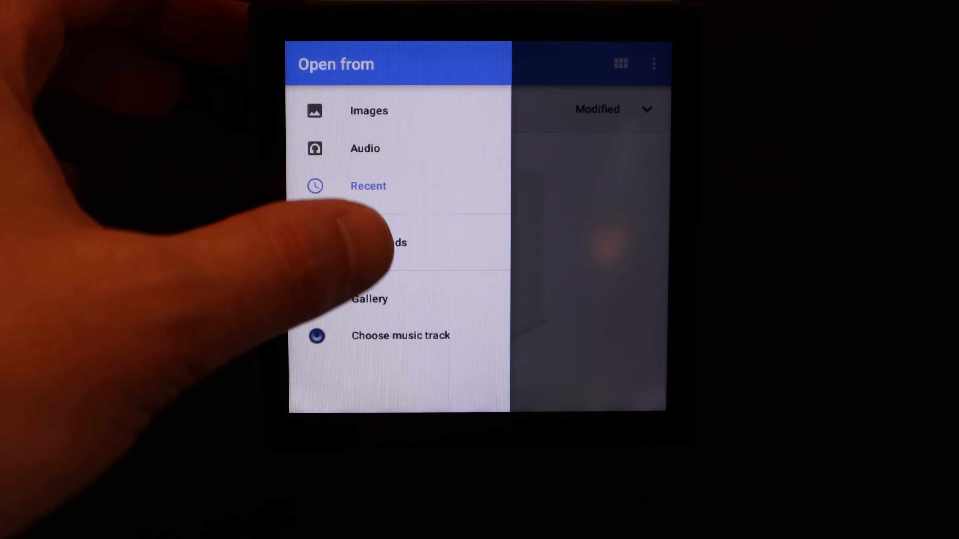
left_click(391, 242)
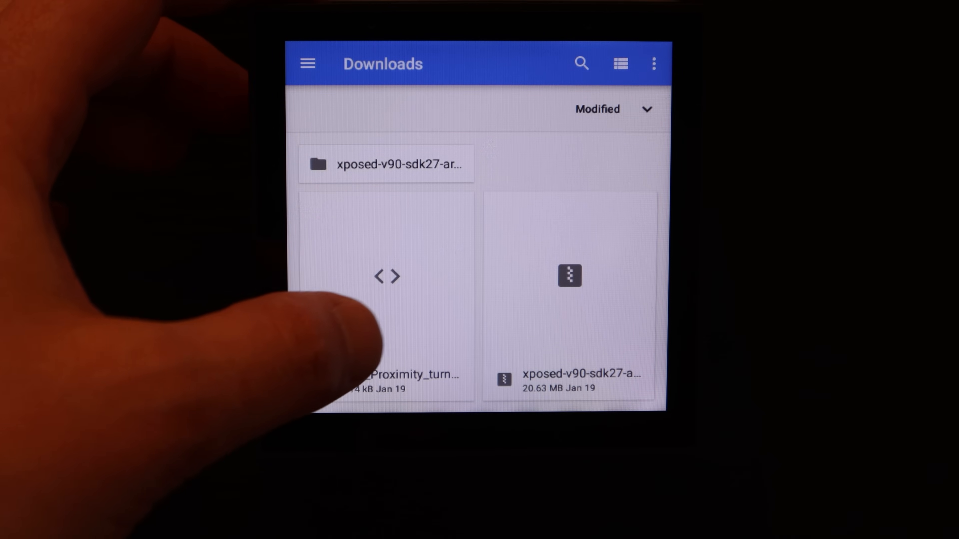
left_click(385, 276)
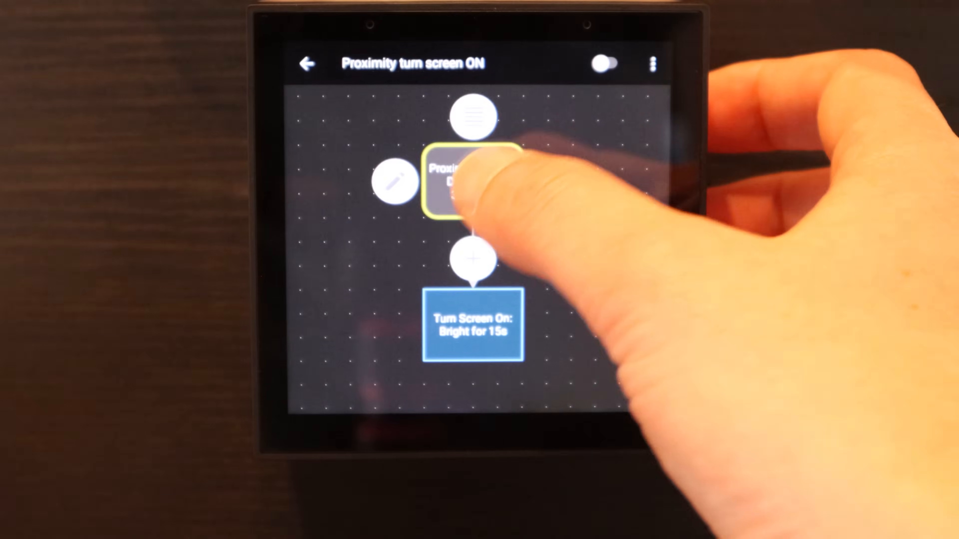
- Set the proximity trigger to Distance over 300.0 cm with Keep device awake, and save
left_click(472, 180)
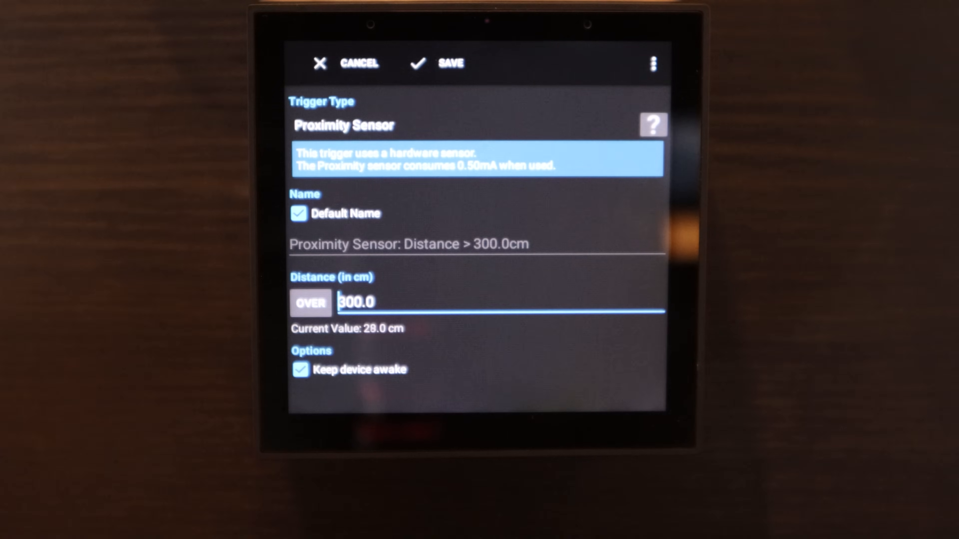
left_click(438, 63)
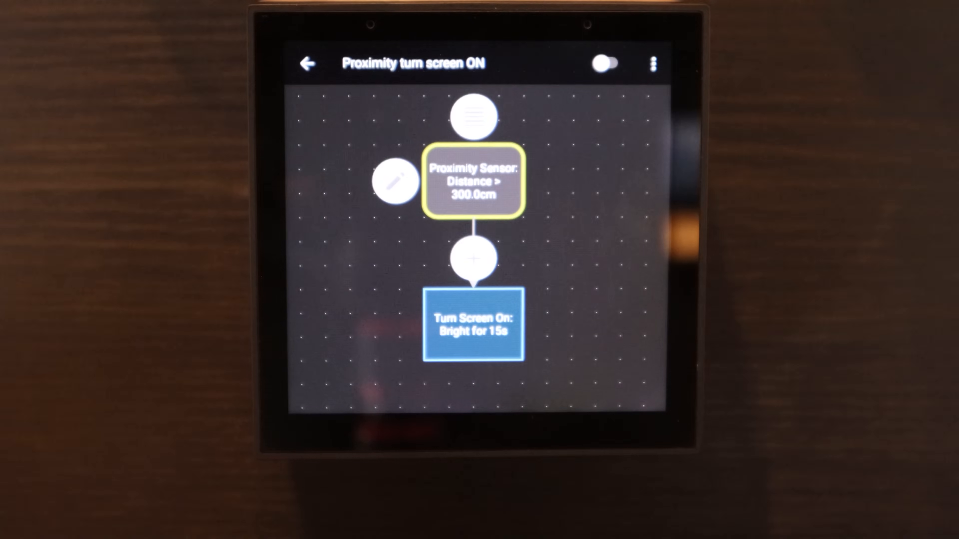
left_click(605, 63)
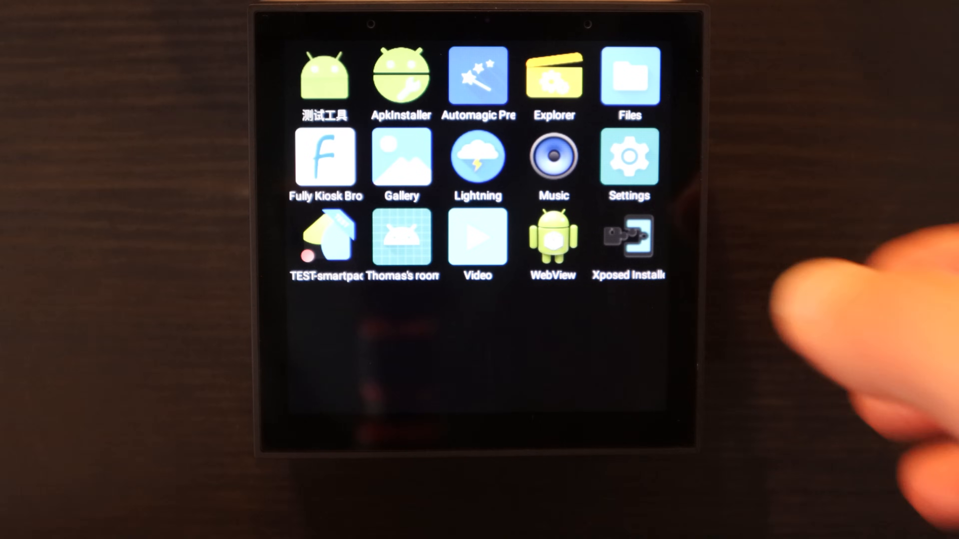
- Reach the Sleep timeout choices under Android Display's advanced options
left_click(629, 160)
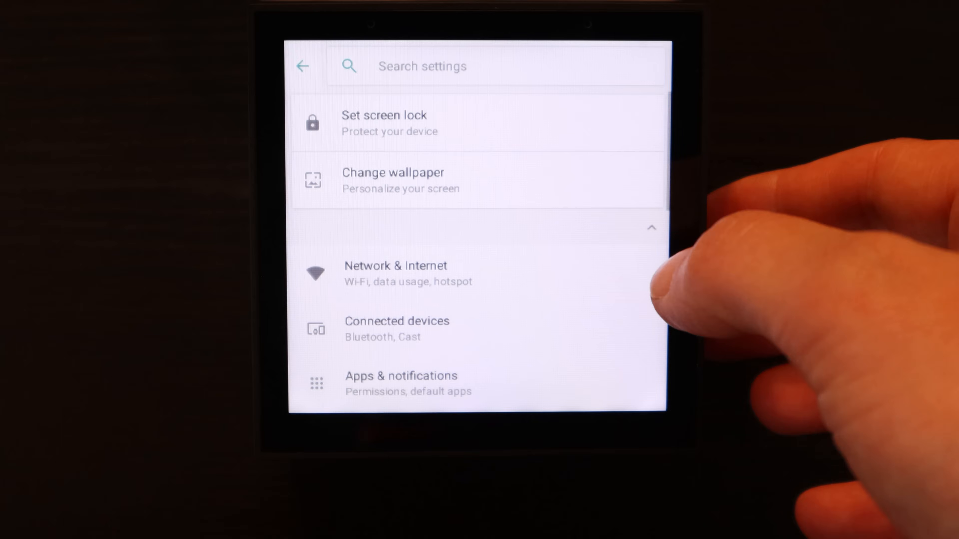
scroll("up", 3)
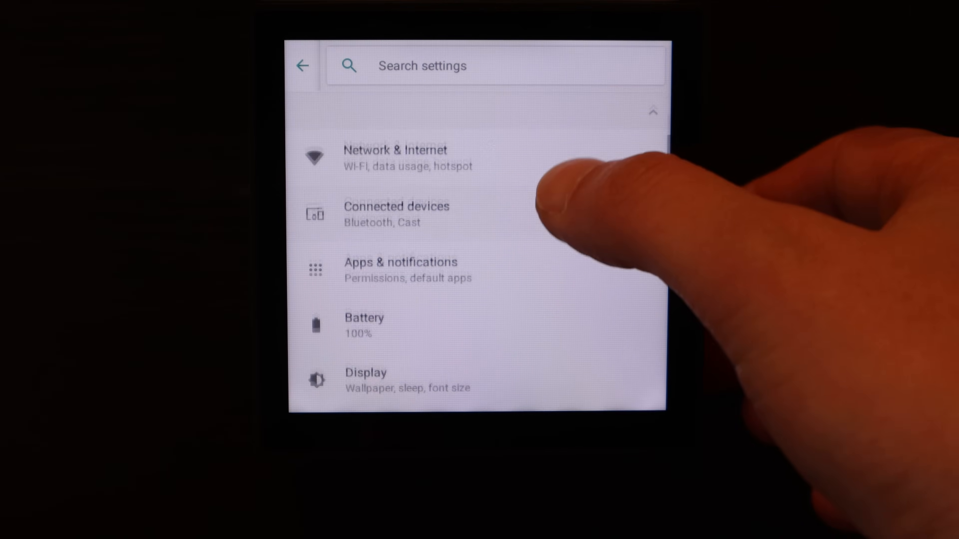
scroll("down", 3)
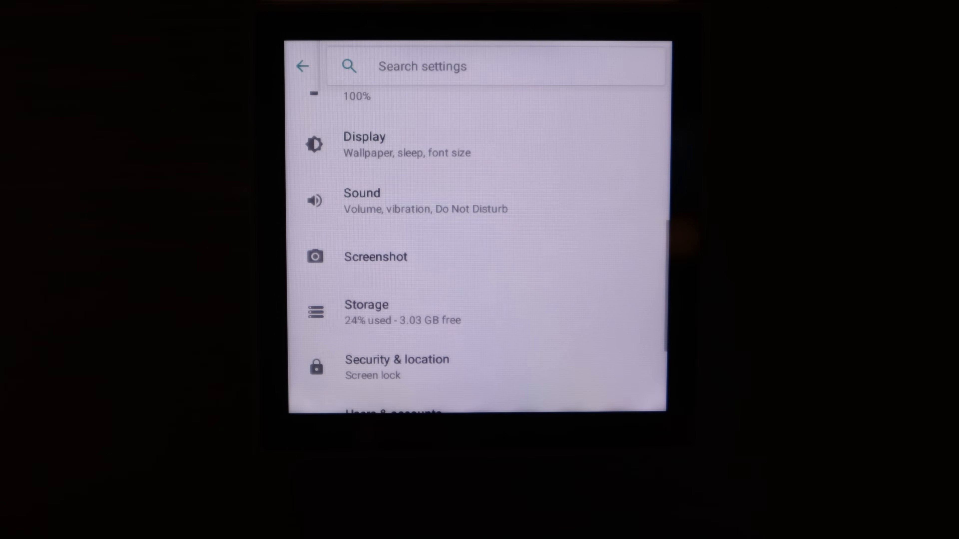
left_click(364, 145)
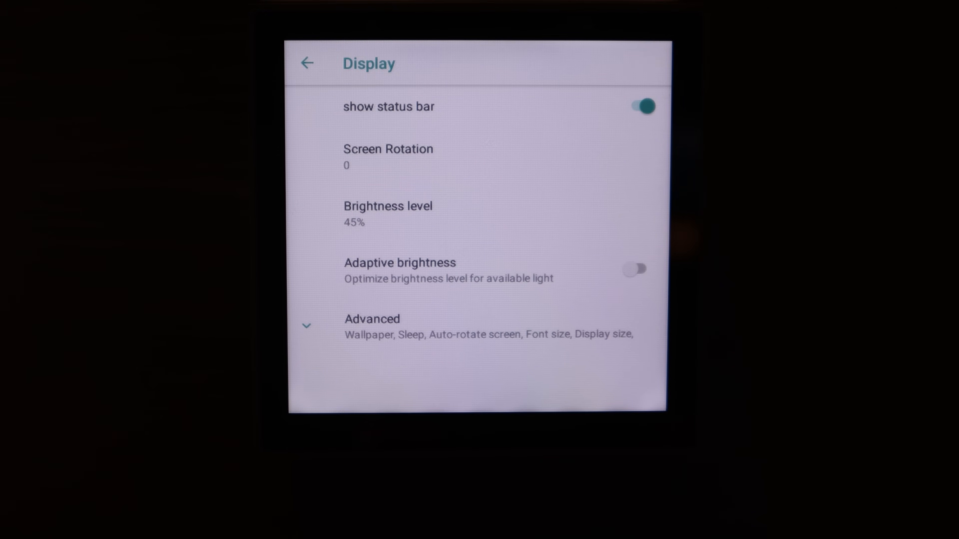
left_click(372, 318)
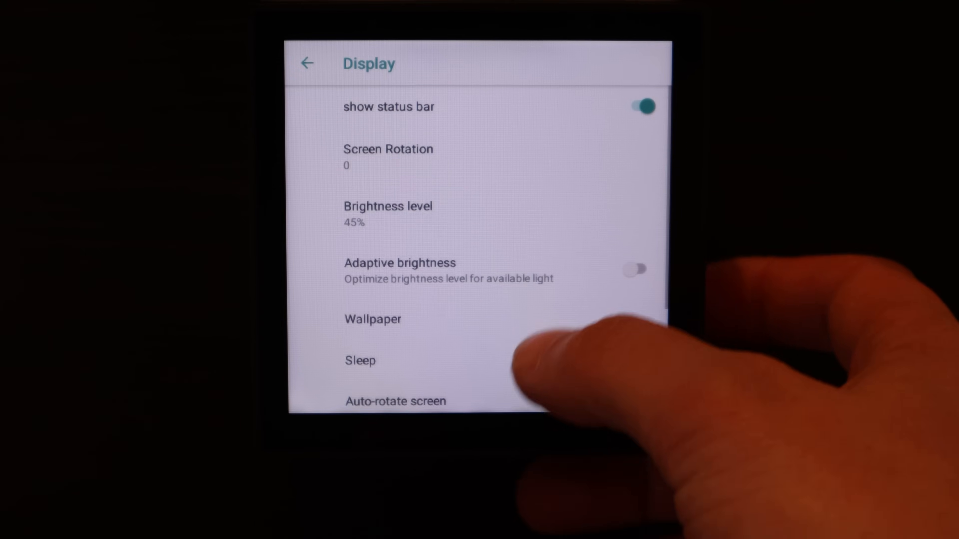
left_click(360, 361)
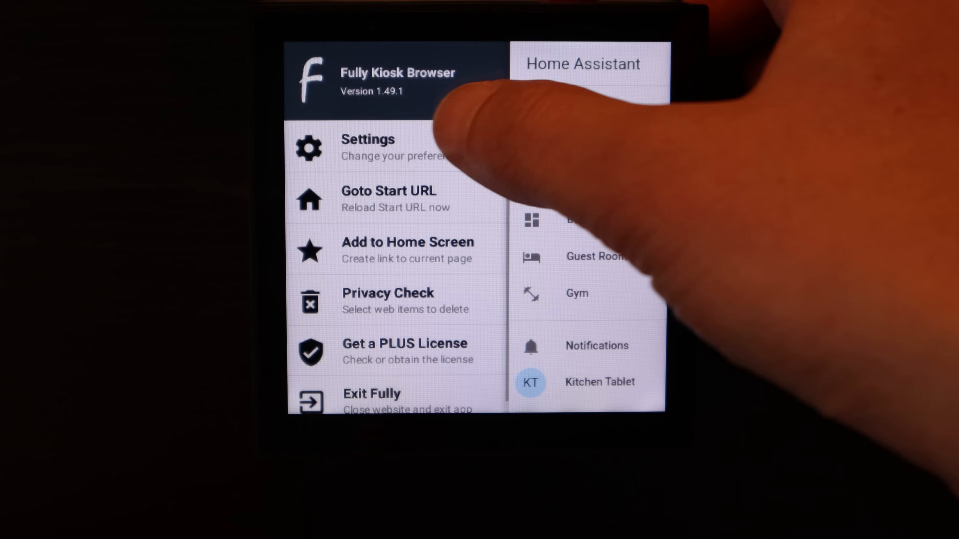
- Go to Device Management in Fully's settings, where Keep Screen On is enabled
left_click(368, 146)
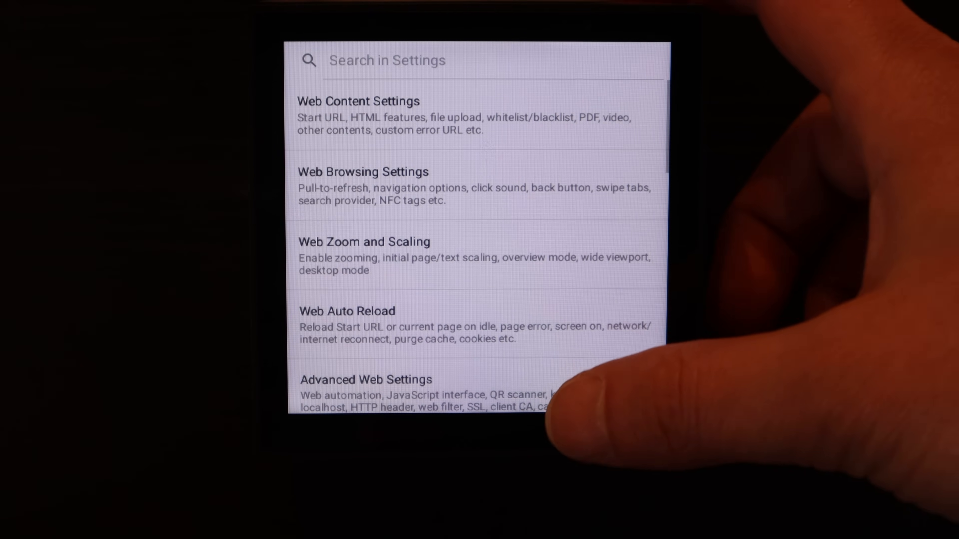
scroll("up", 3)
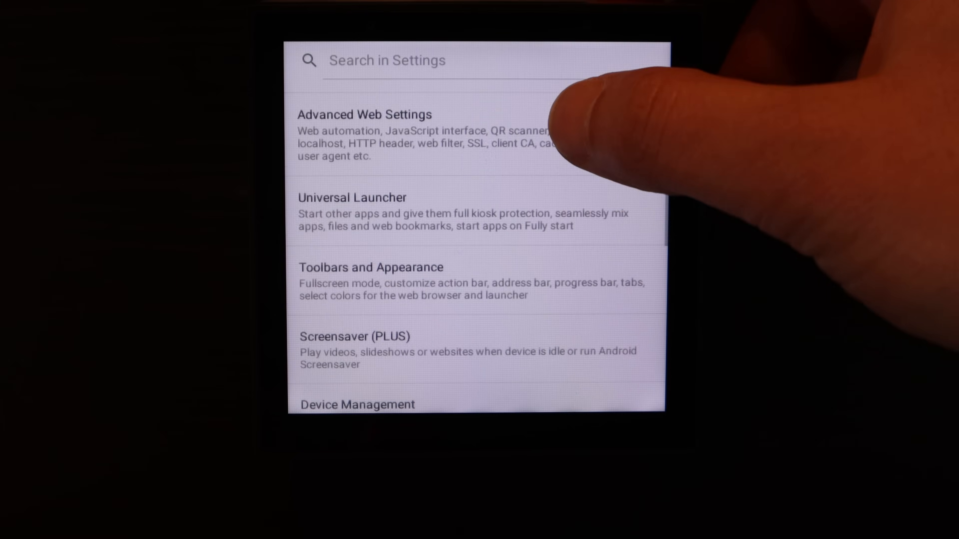
scroll("down", 3)
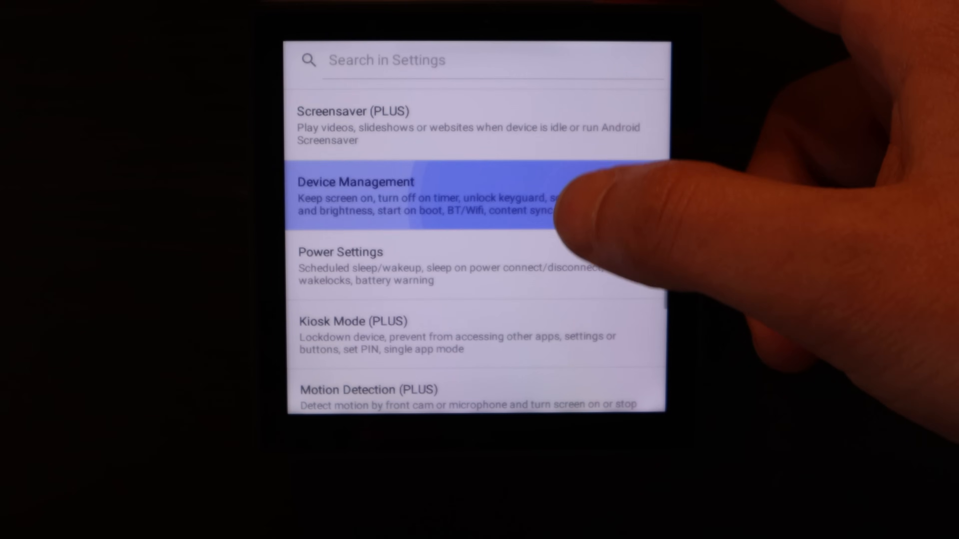
left_click(355, 198)
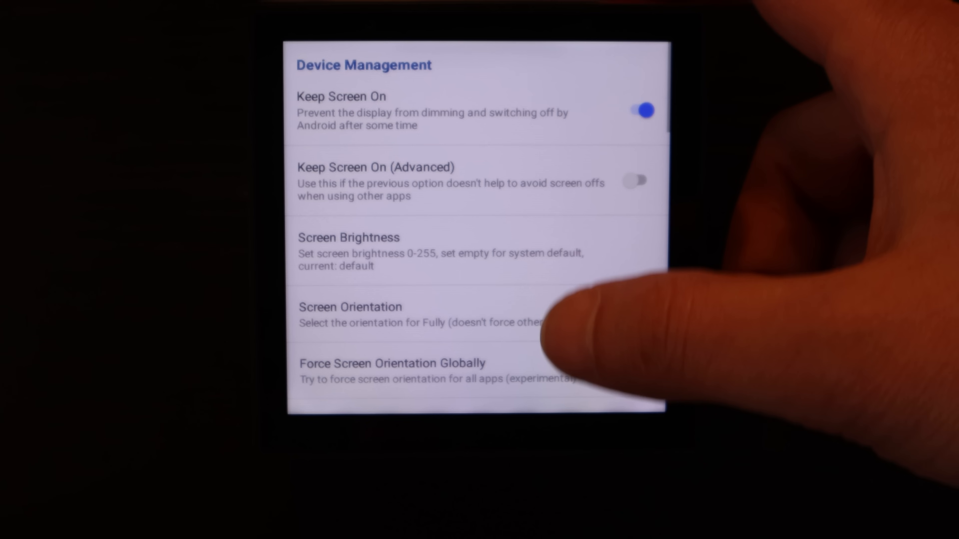